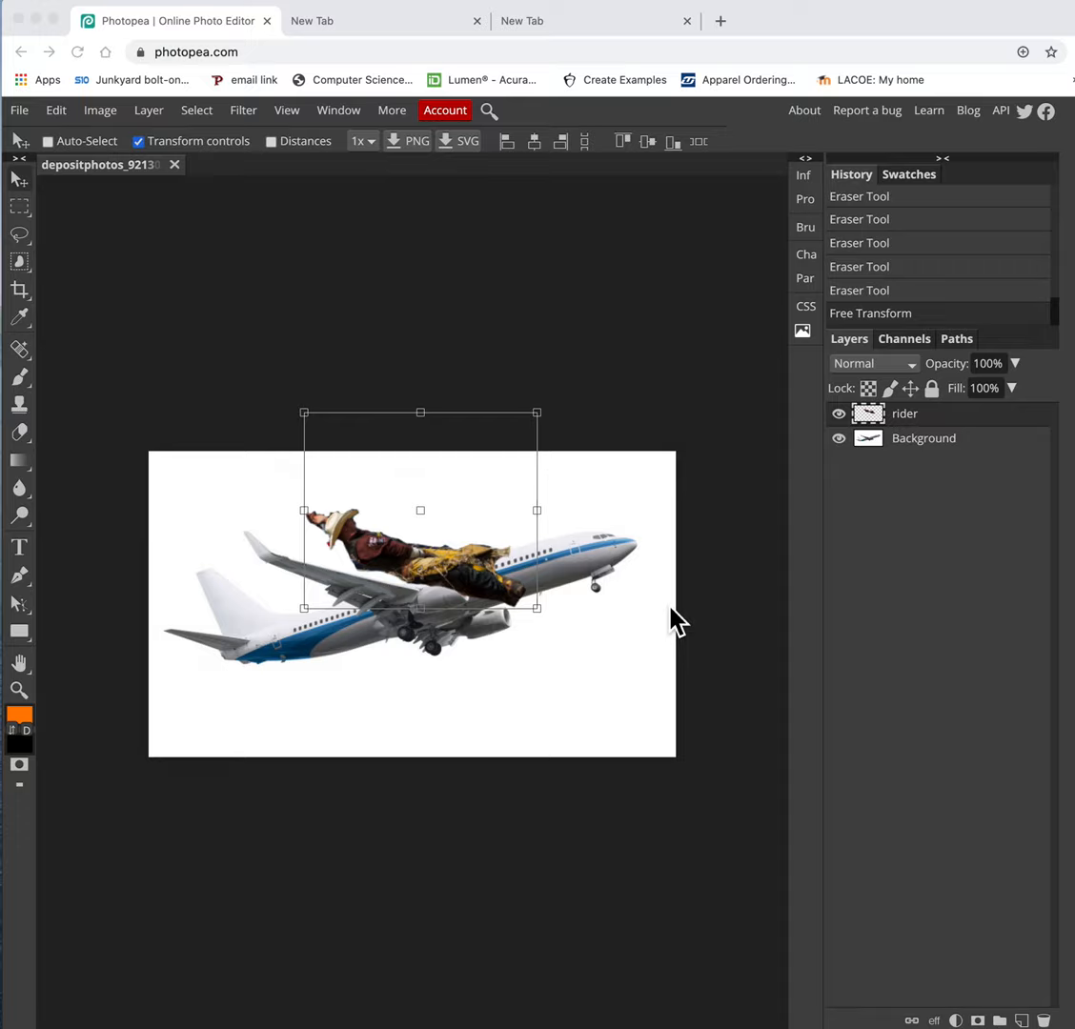
{"action": "mouse_move", "coordinate": [690, 834]}
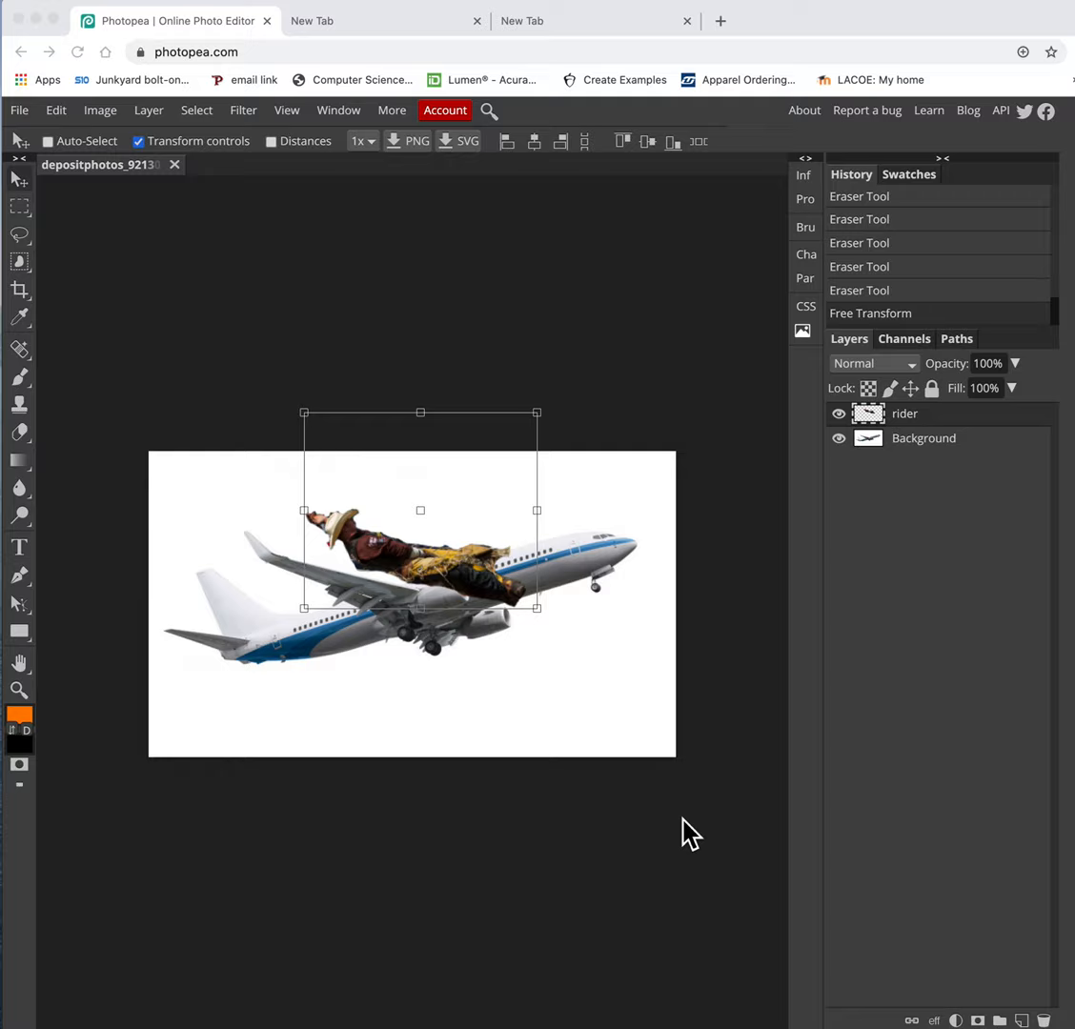
{"action": "mouse_move", "coordinate": [562, 596]}
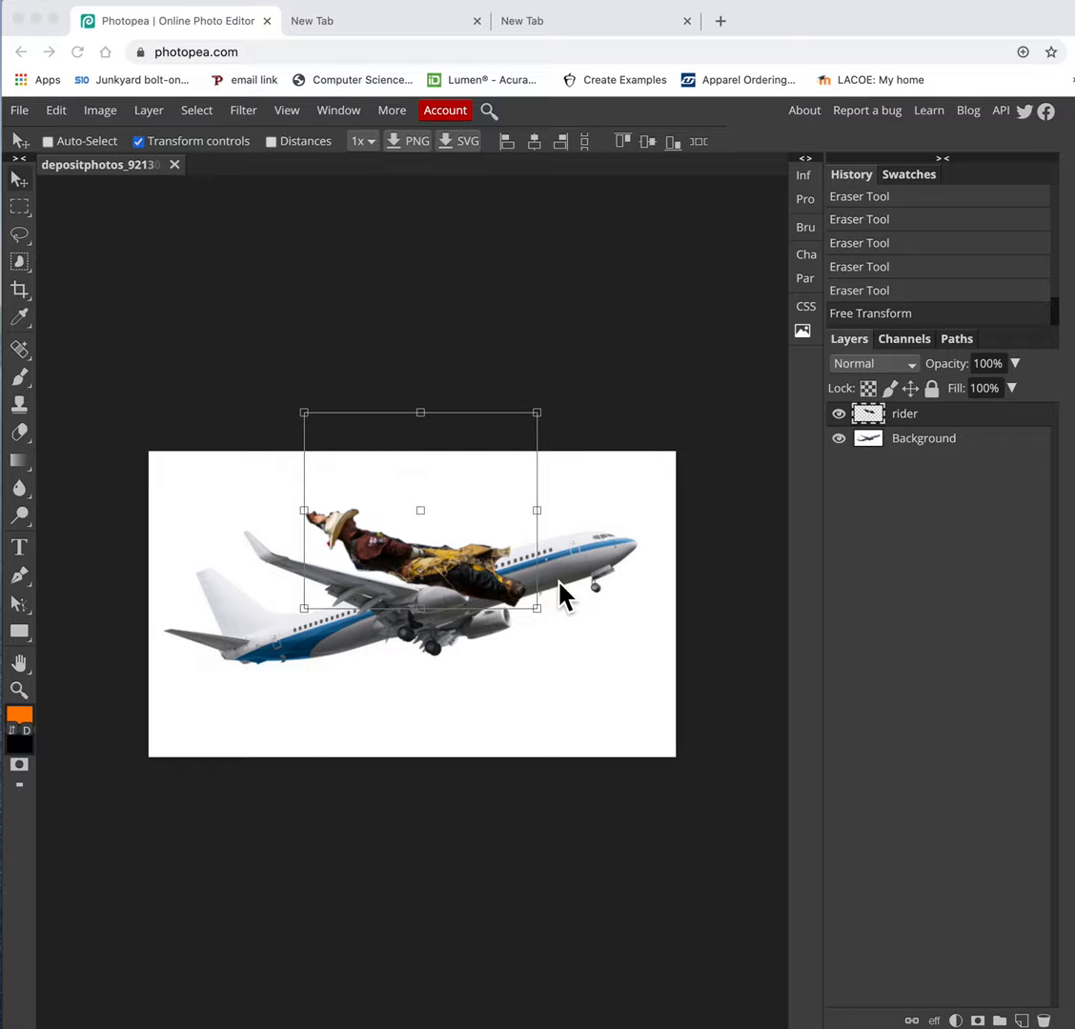
Start a new project with a 1280×720 canvas and white background.
{"action": "left_click", "coordinate": [18, 109]}
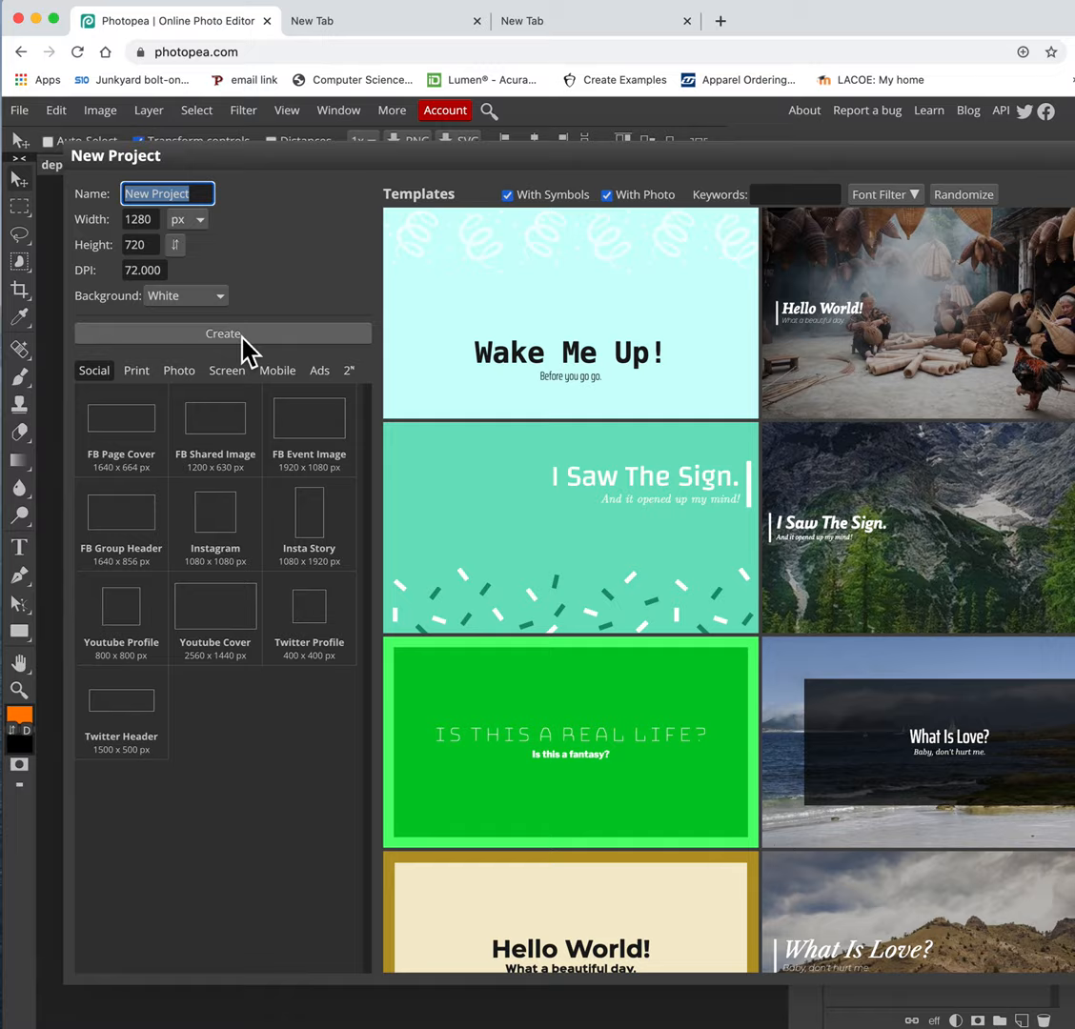
Create the blank 1280×720 project with a white background.
{"action": "left_click", "coordinate": [222, 332]}
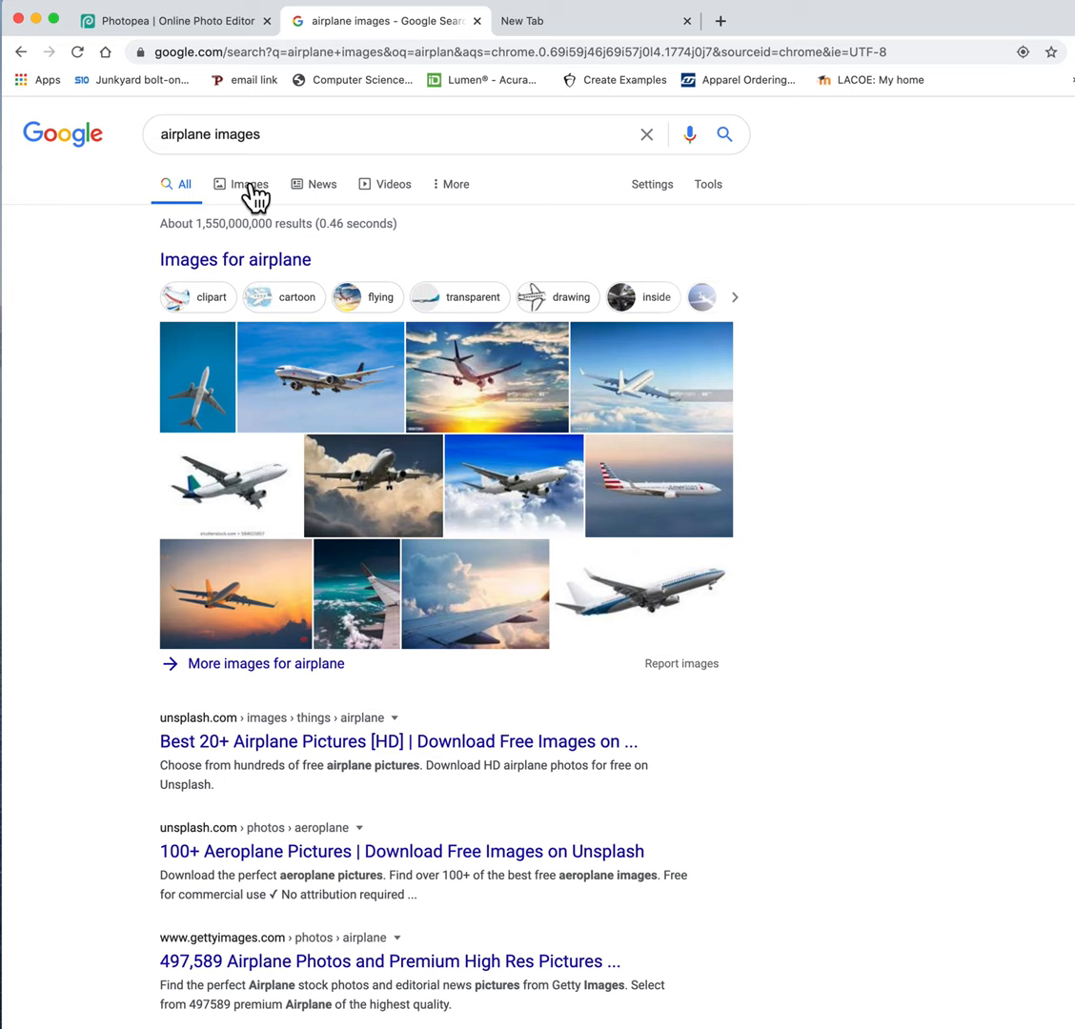
Save a cloudy-sky airliner photo from Google Images to the Desktop as Plane.jpg.
{"action": "left_click", "coordinate": [251, 184]}
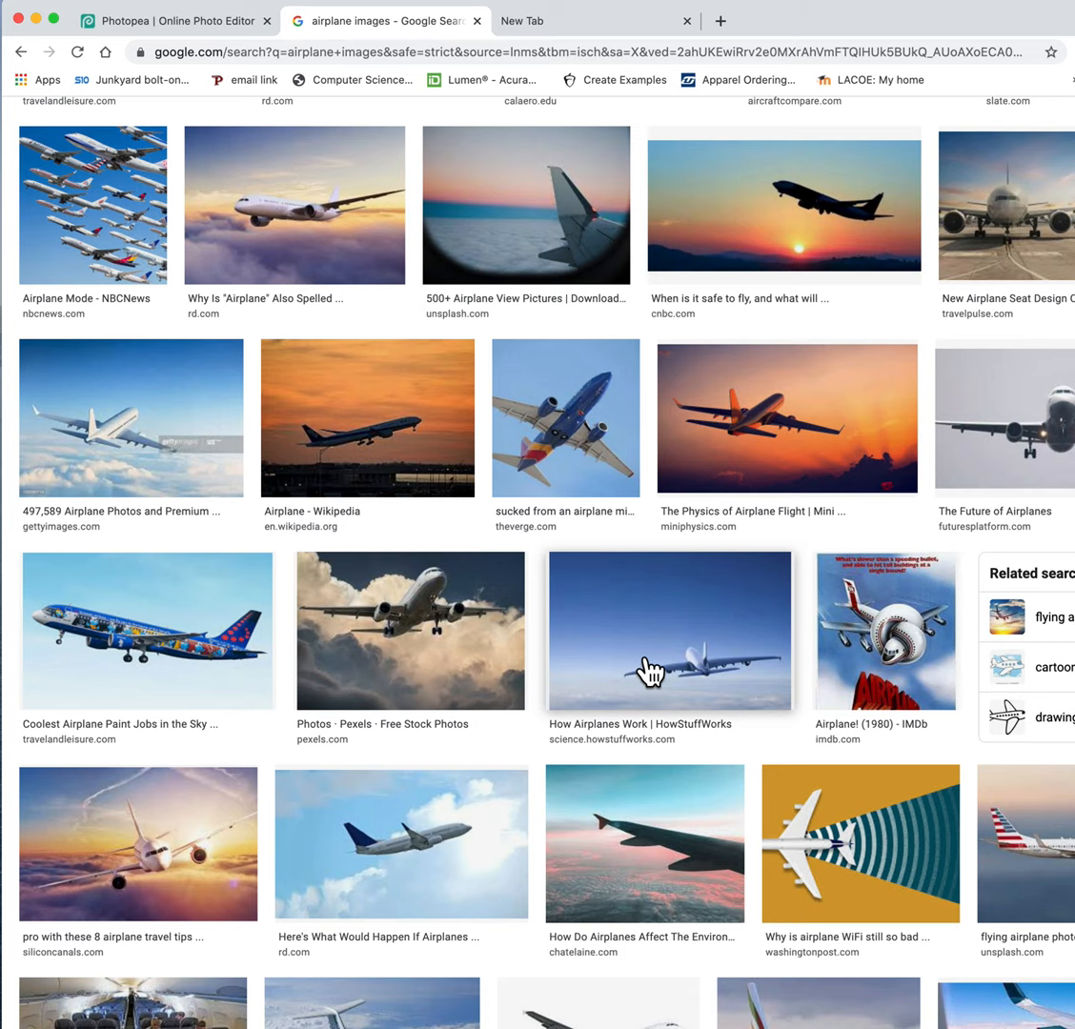
{"action": "scroll", "scroll_direction": "down", "scroll_amount": 3}
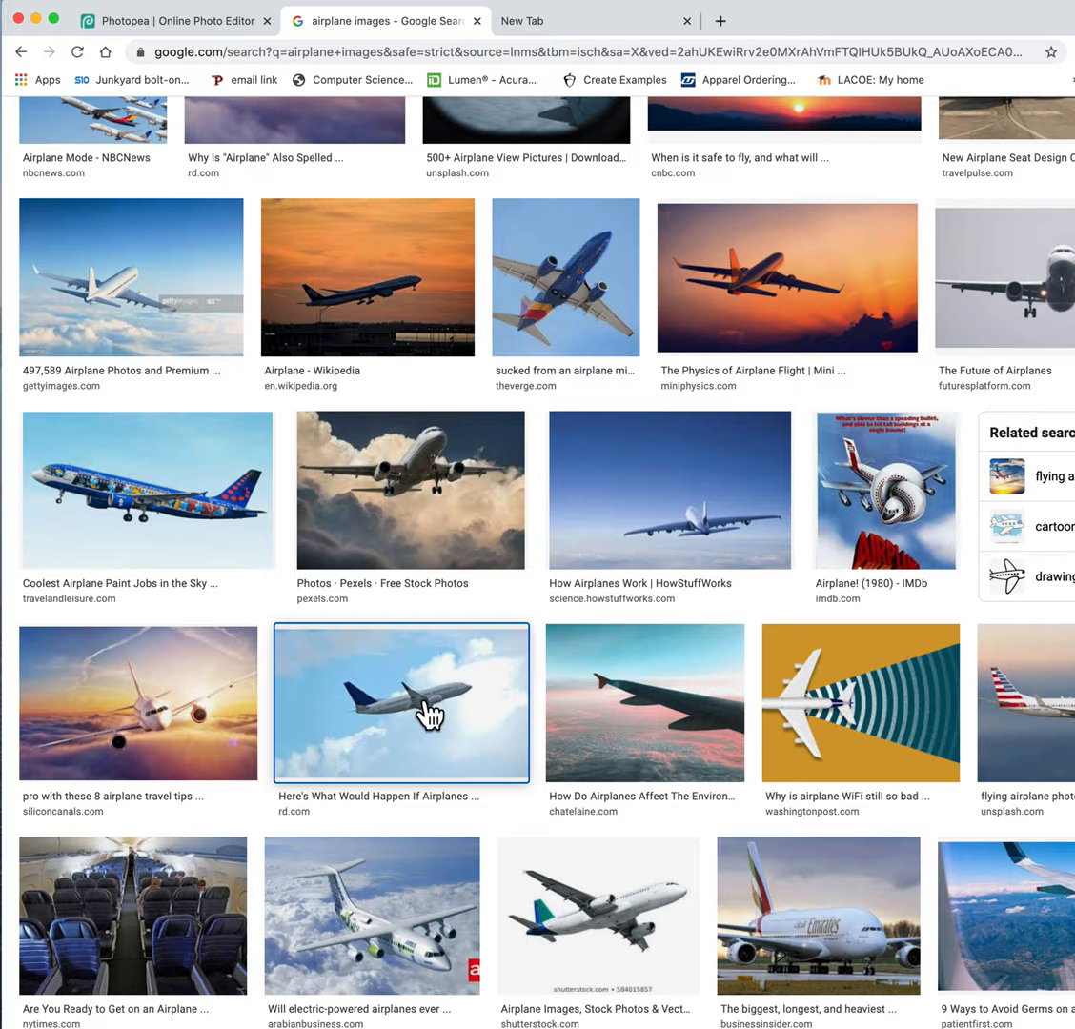
{"action": "left_click", "coordinate": [400, 702]}
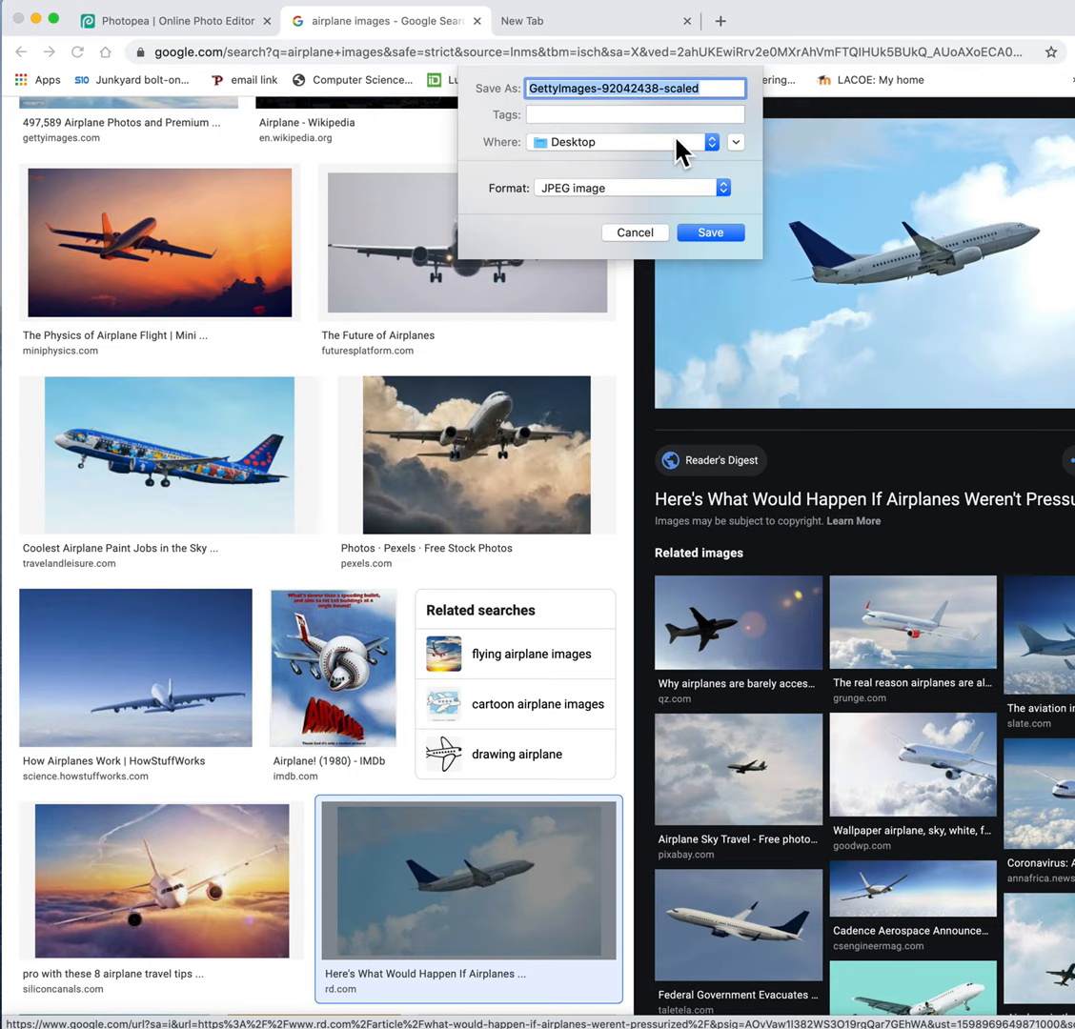
{"action": "type", "text": "Plane"}
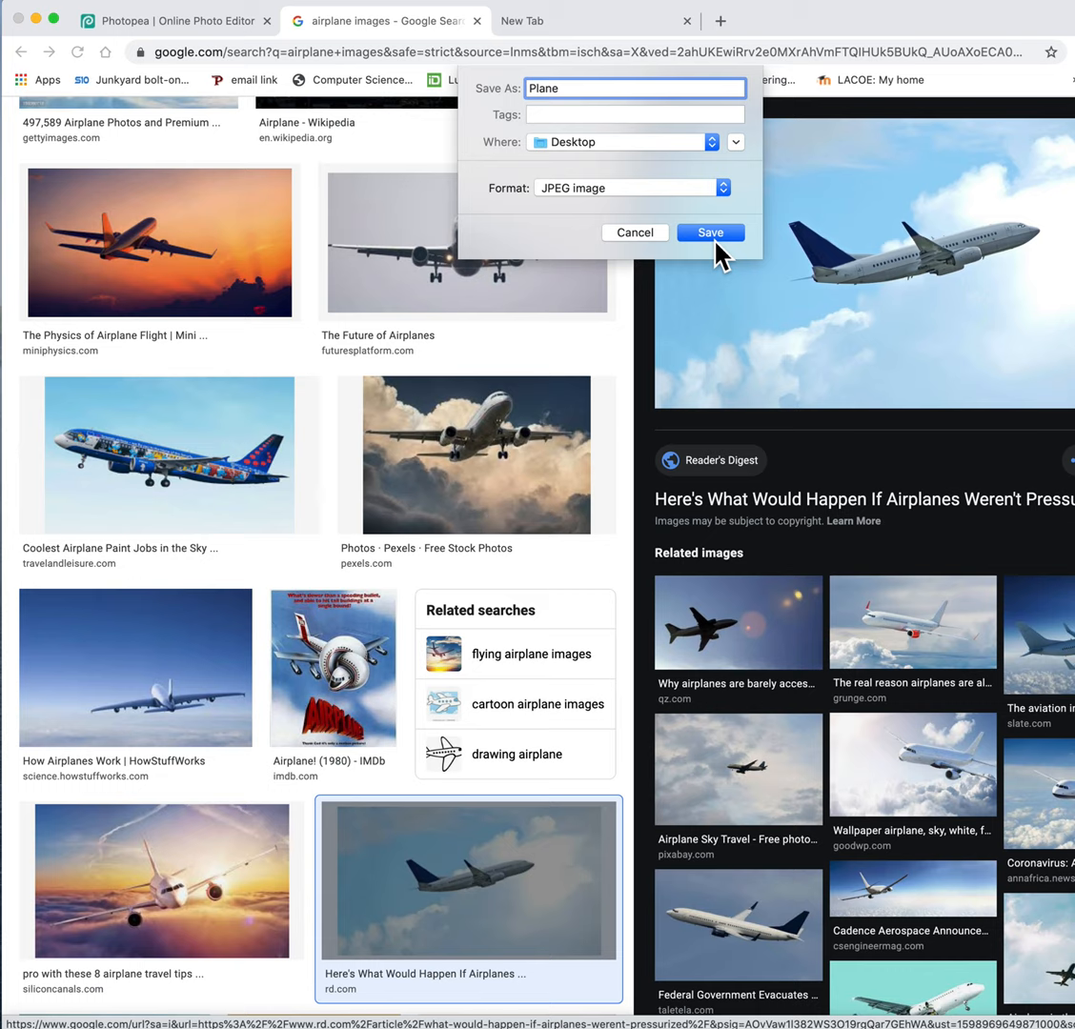
{"action": "left_click", "coordinate": [710, 231]}
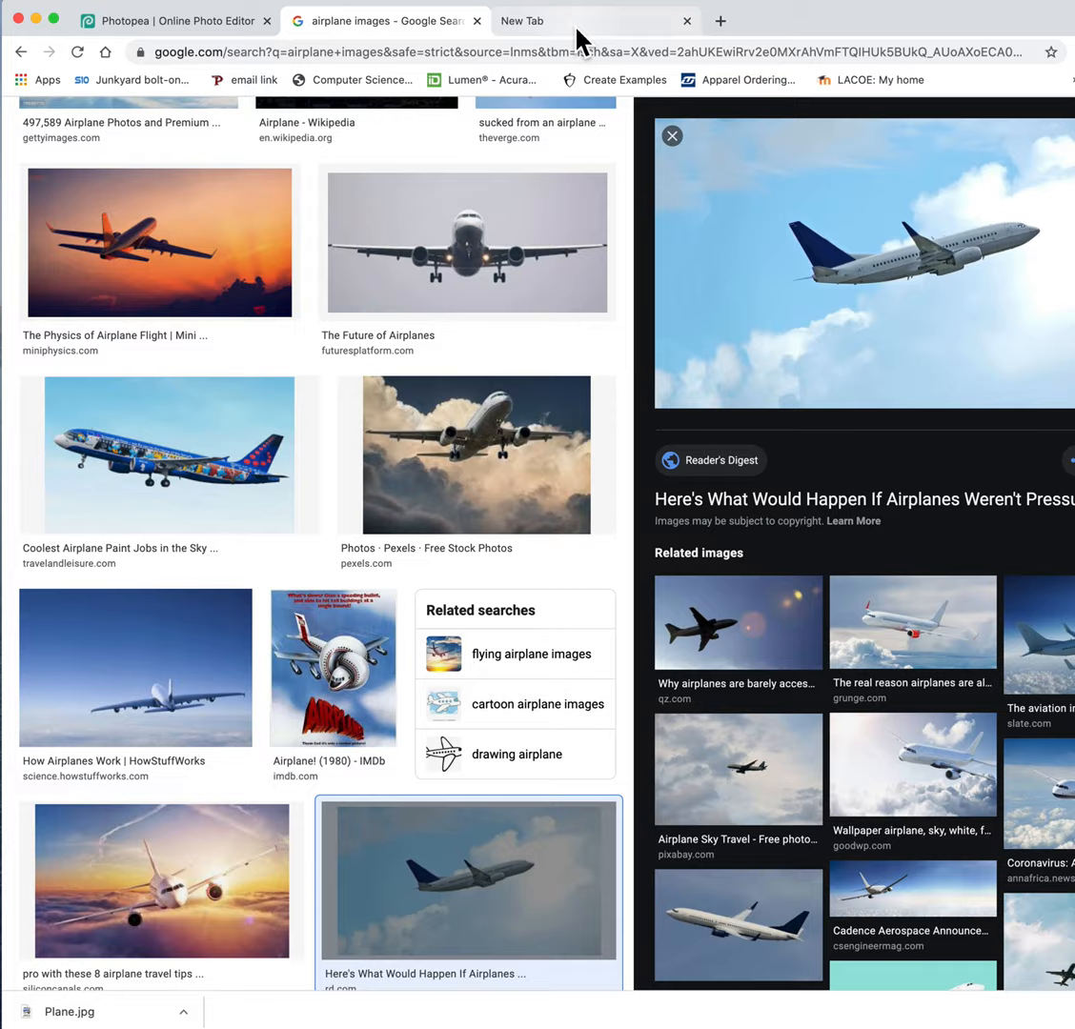
Search Google Images for 'bronco rider' and browse the results.
{"action": "type", "text": "bronco rider"}
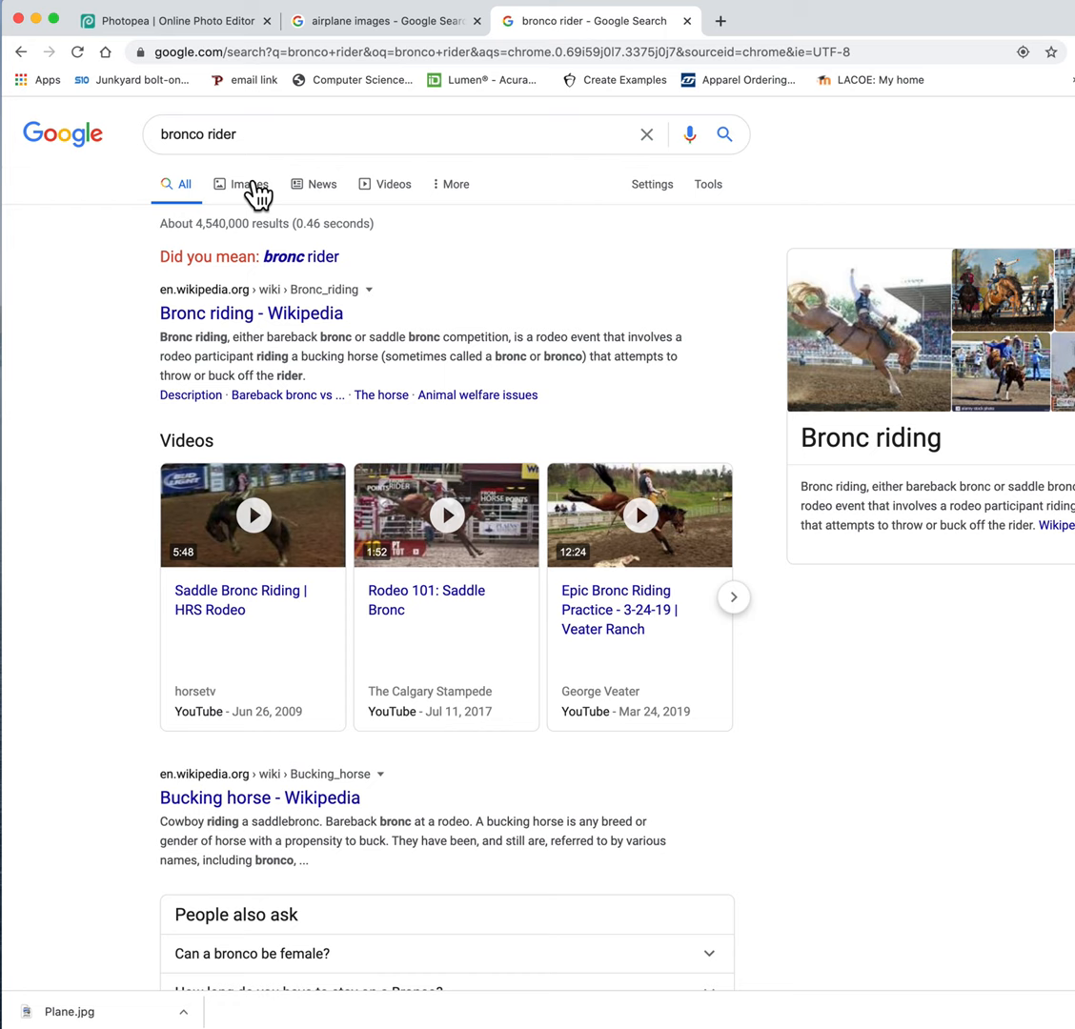
{"action": "left_click", "coordinate": [250, 184]}
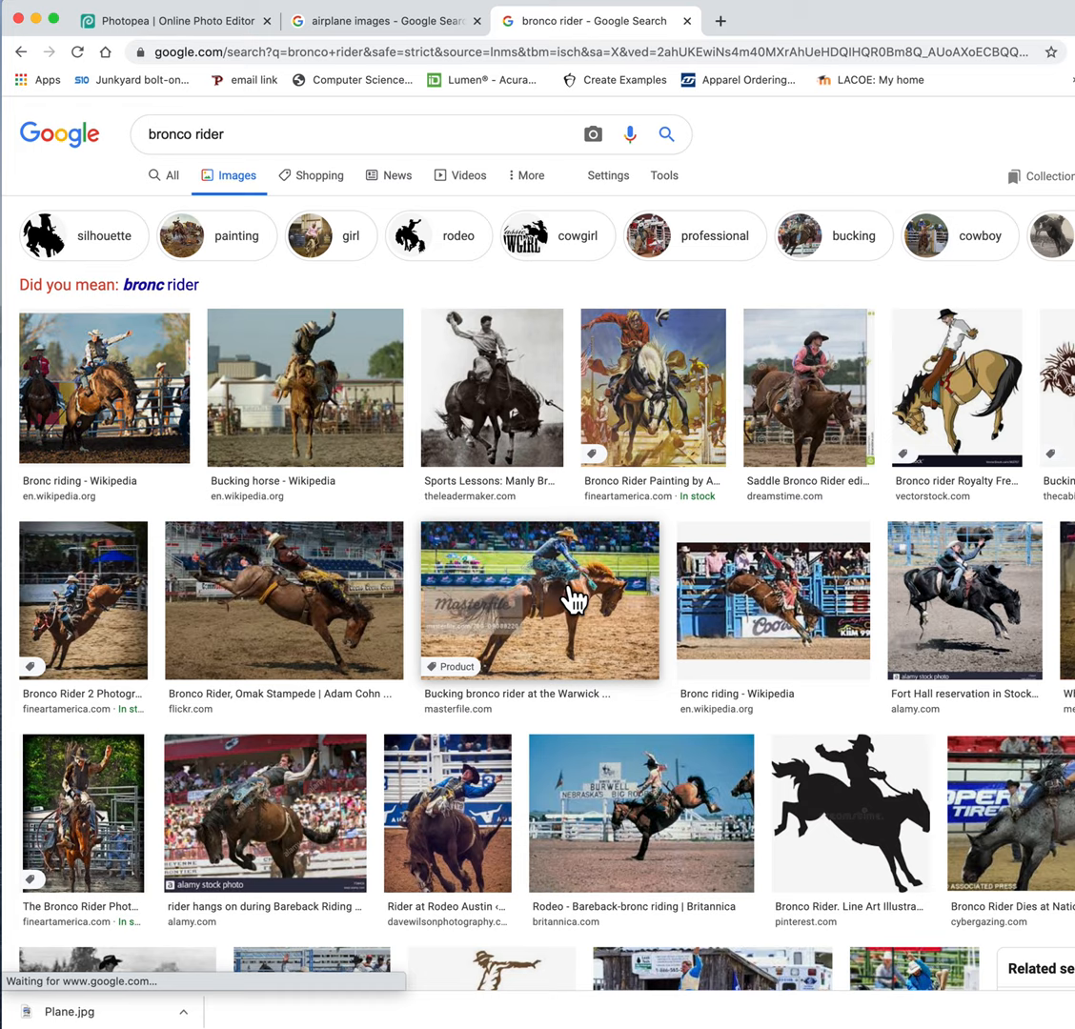
{"action": "left_click", "coordinate": [542, 600]}
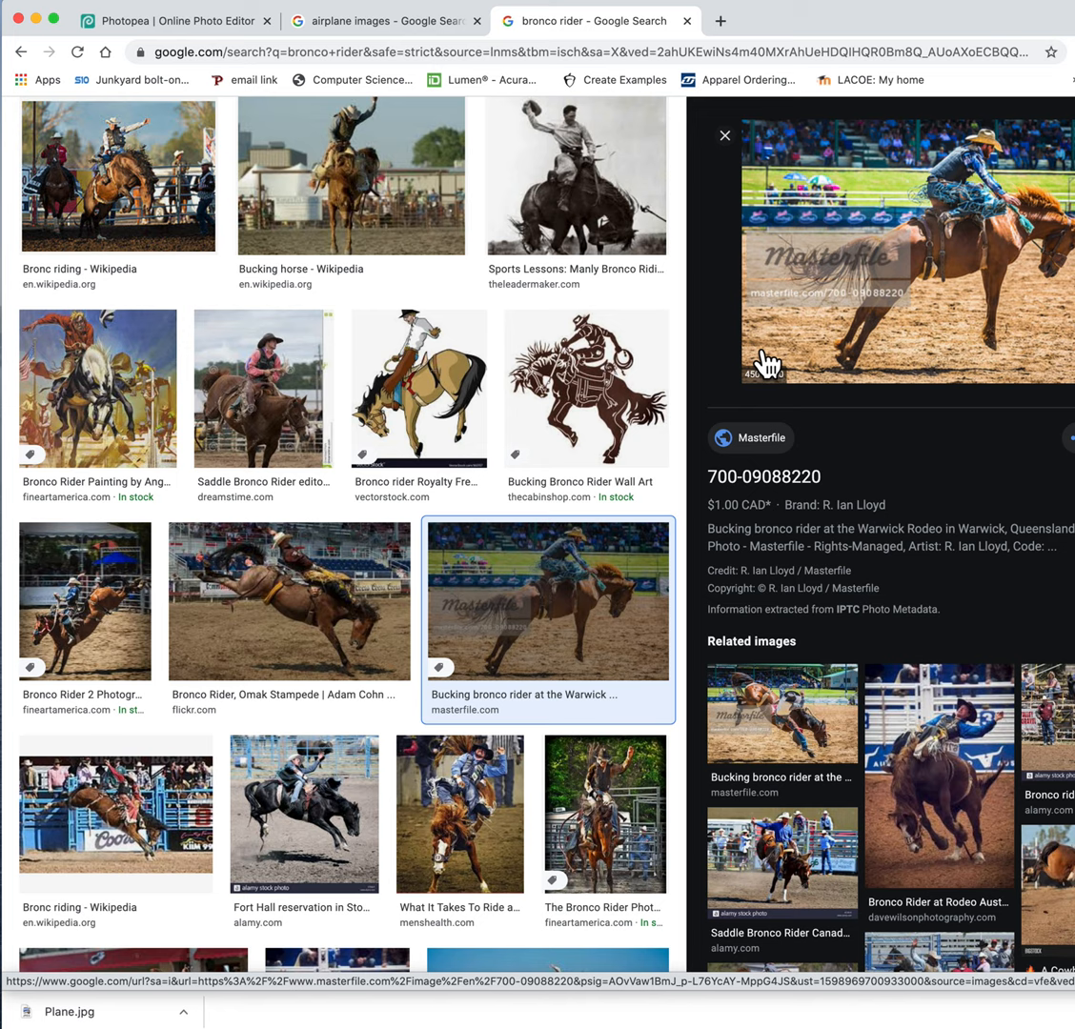
{"action": "left_click", "coordinate": [726, 135]}
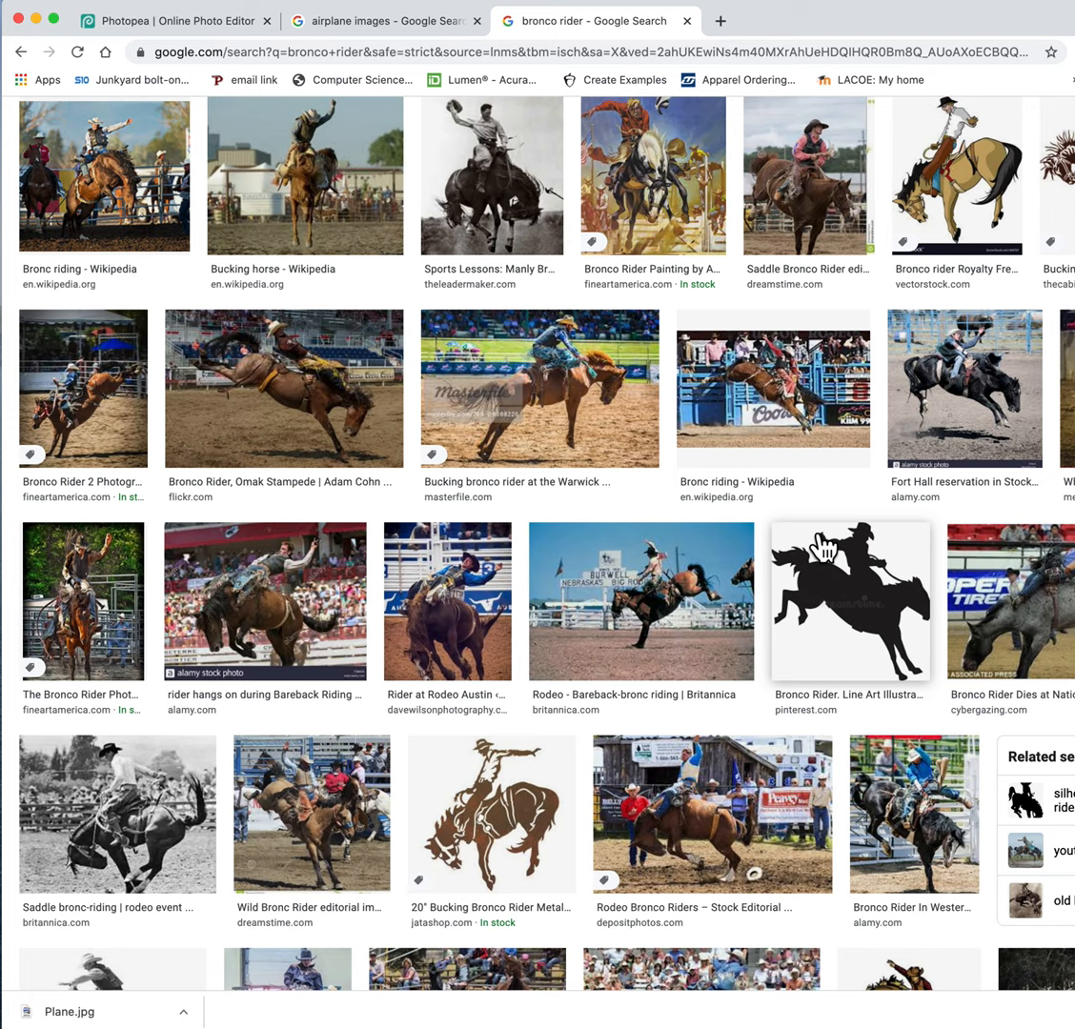
{"action": "scroll", "scroll_direction": "down", "scroll_amount": 3}
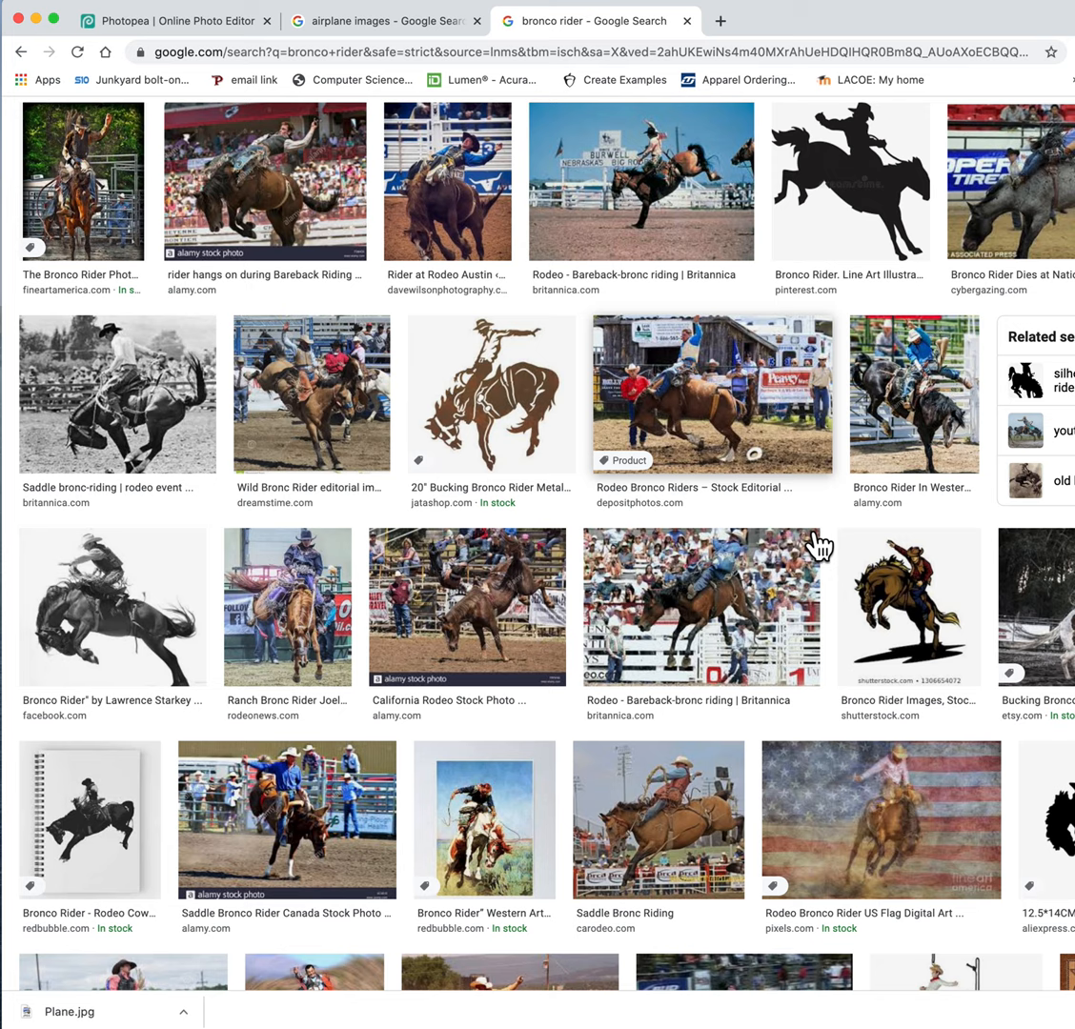
{"action": "scroll", "scroll_direction": "down", "scroll_amount": 3}
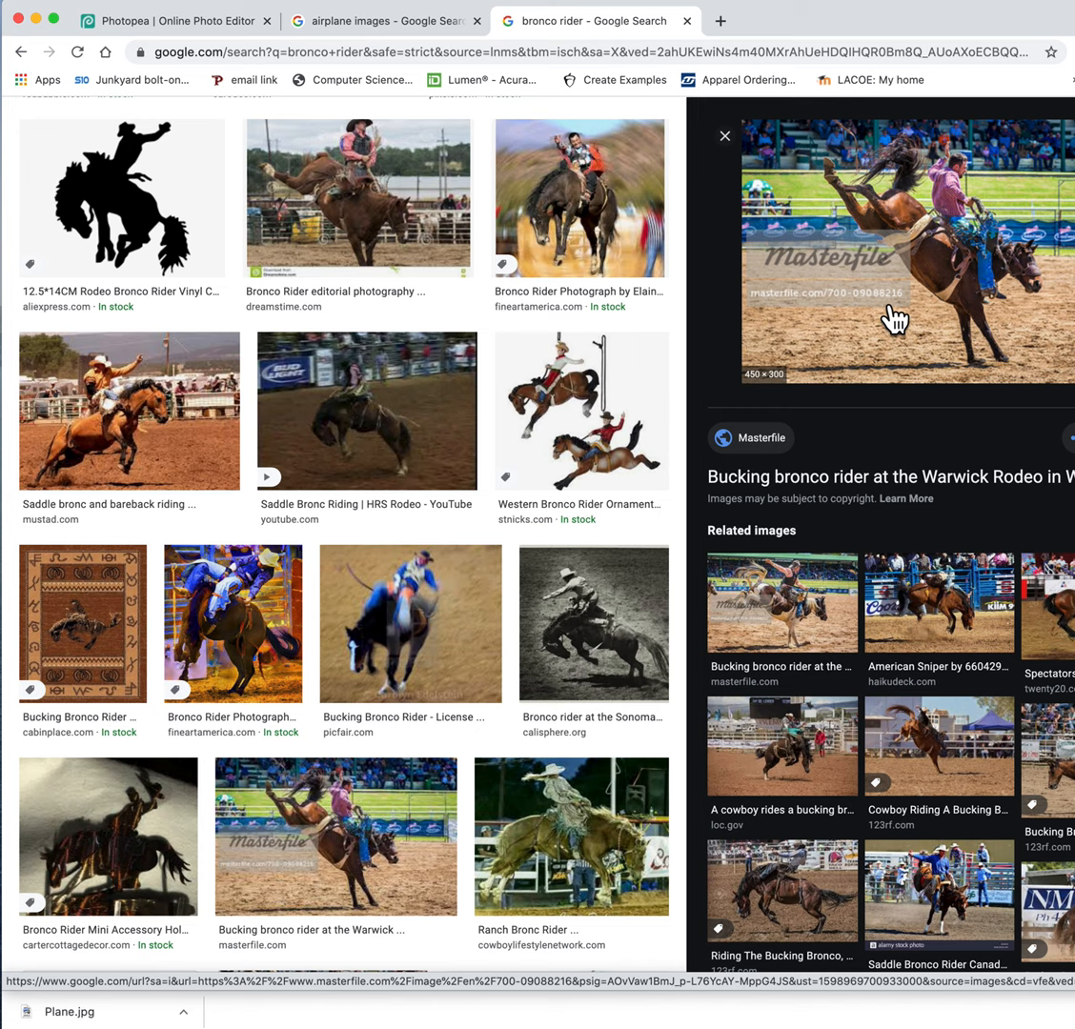
Save the ranch bronc rider photo to the Desktop as Bronco.jpg.
{"action": "left_click", "coordinate": [570, 835]}
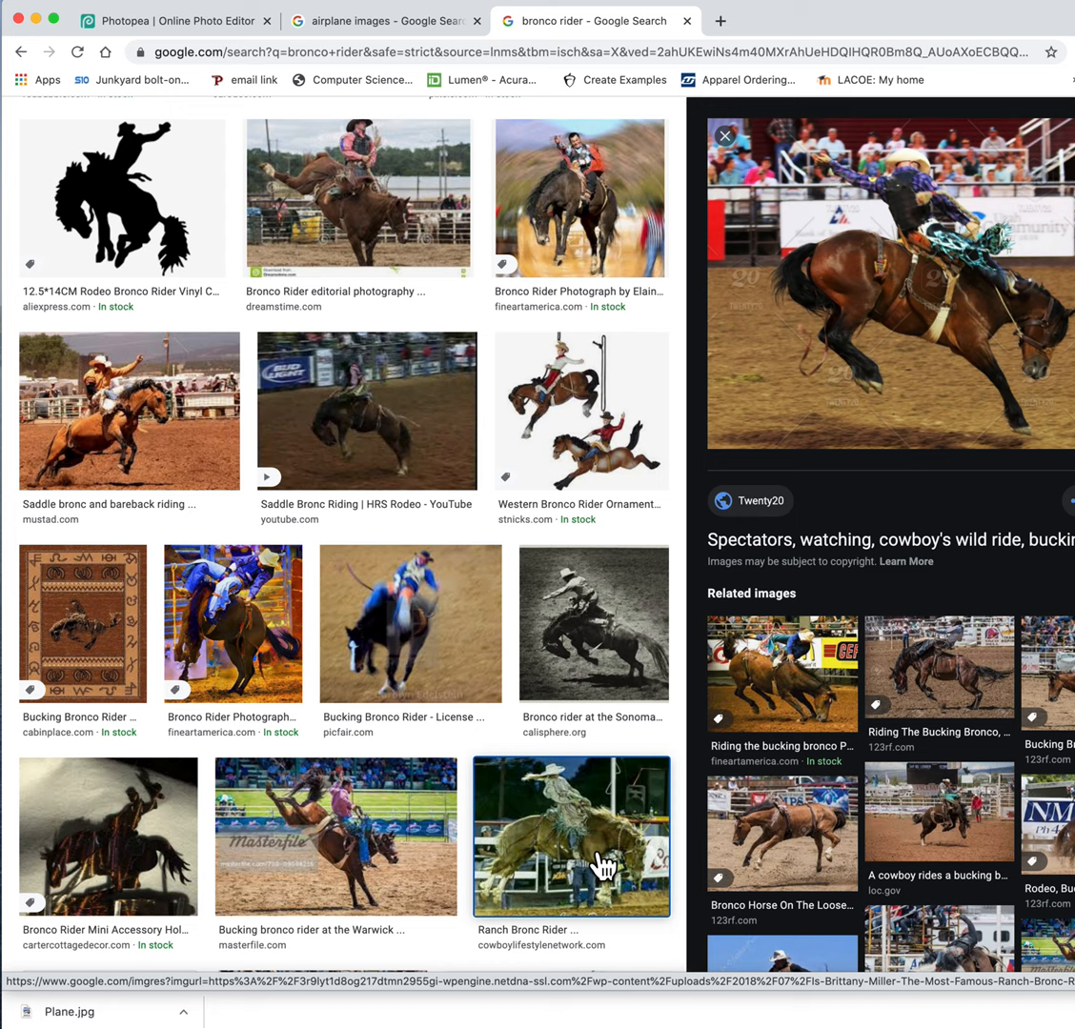
{"action": "left_click", "coordinate": [571, 835]}
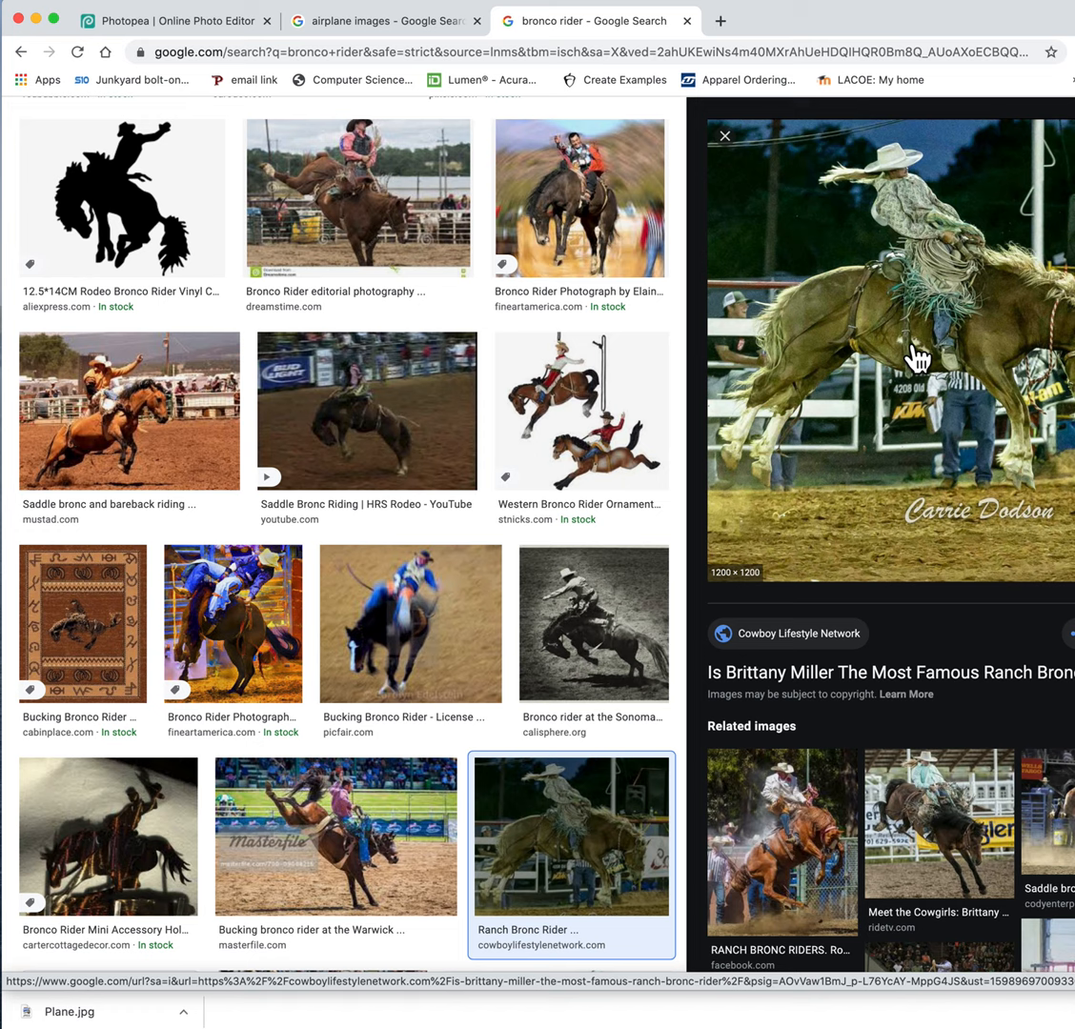
{"action": "right_click", "coordinate": [918, 359]}
{"action": "type", "text": "B"}
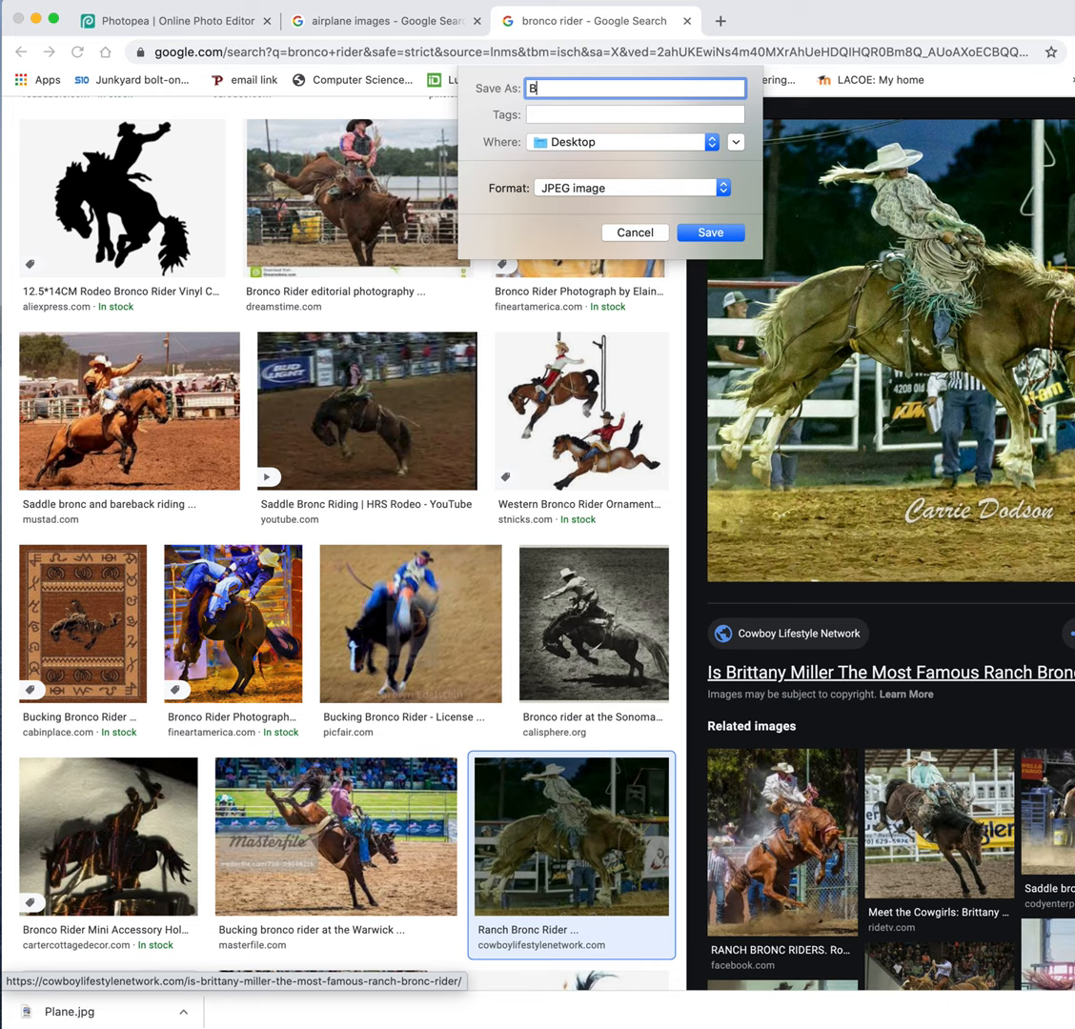
{"action": "type", "text": "ronco"}
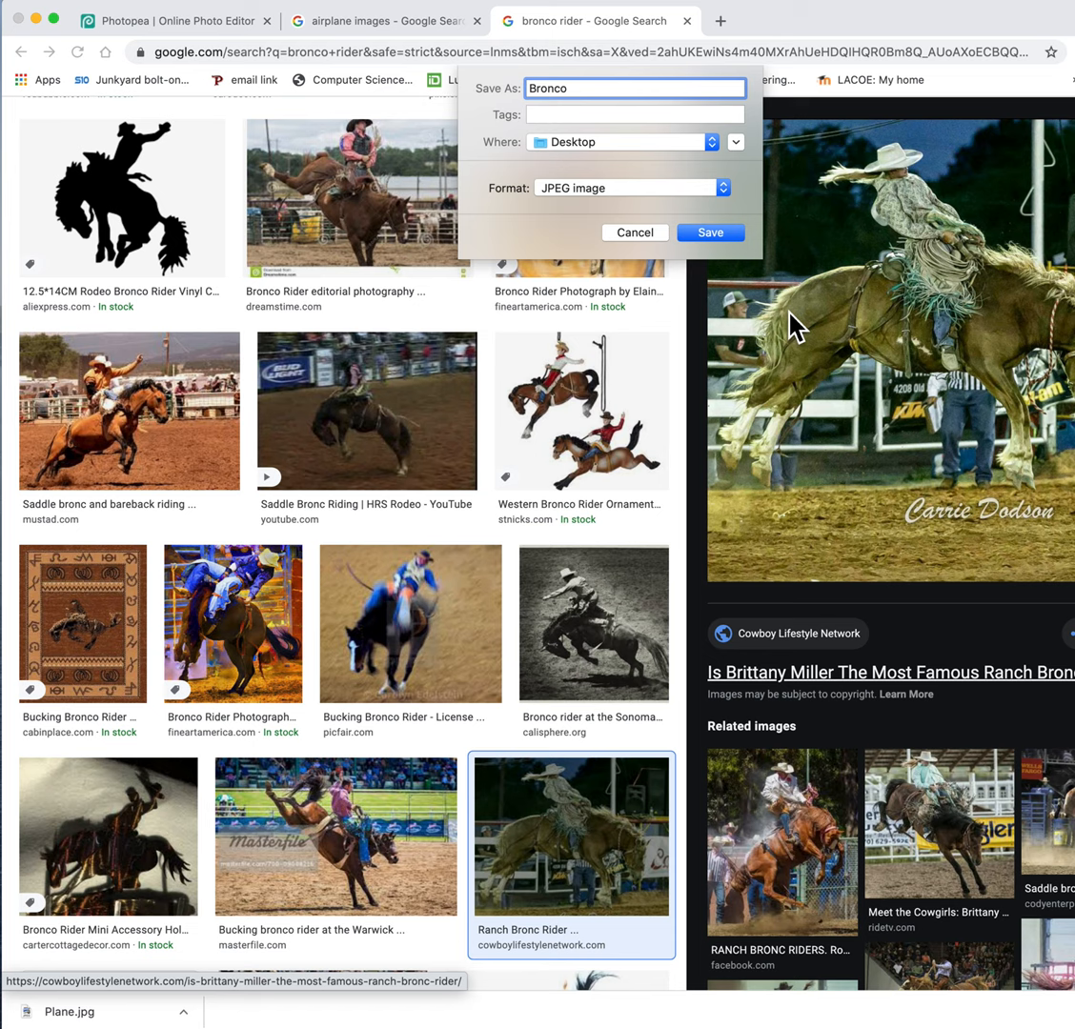
{"action": "left_click", "coordinate": [709, 232]}
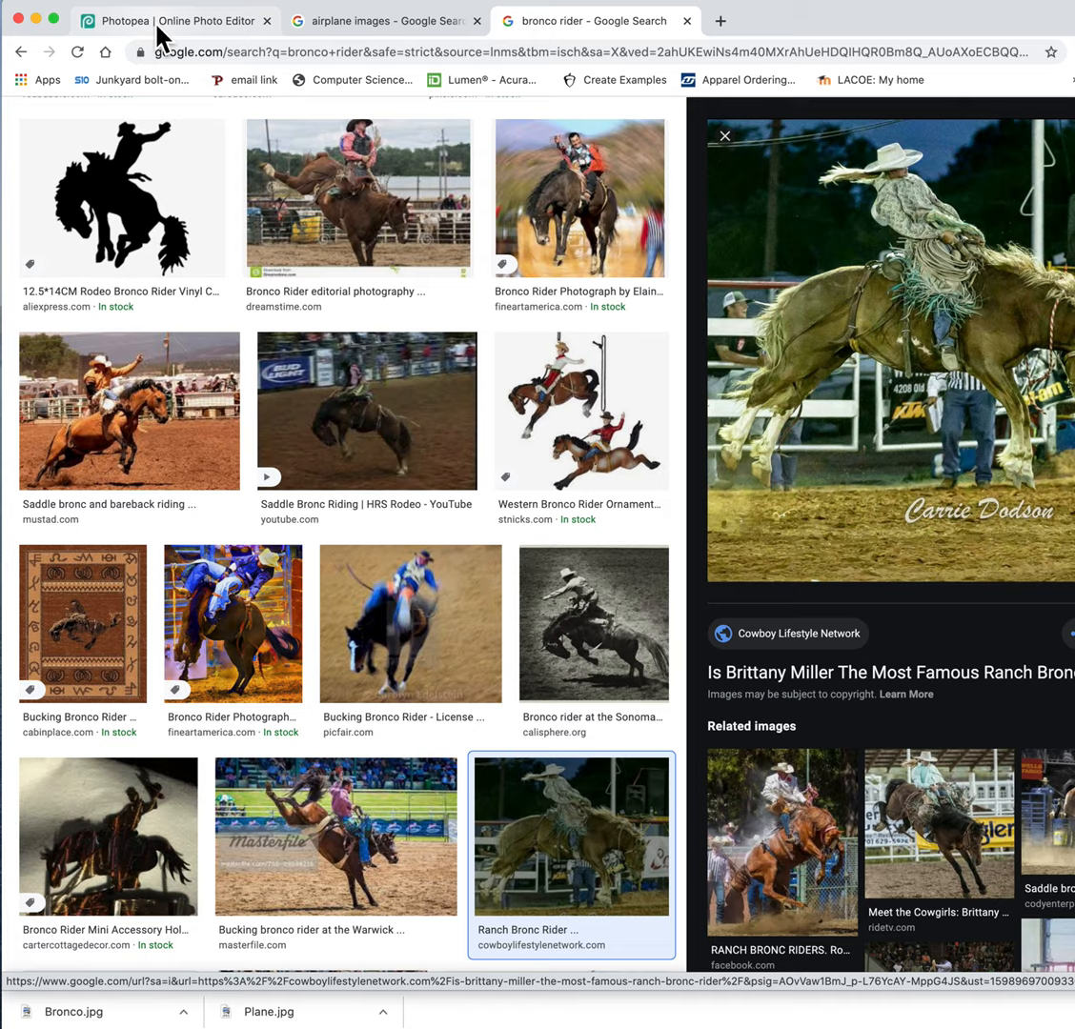
Place Plane.jpg from the Desktop as a layer and commit the transform.
{"action": "left_click", "coordinate": [166, 20]}
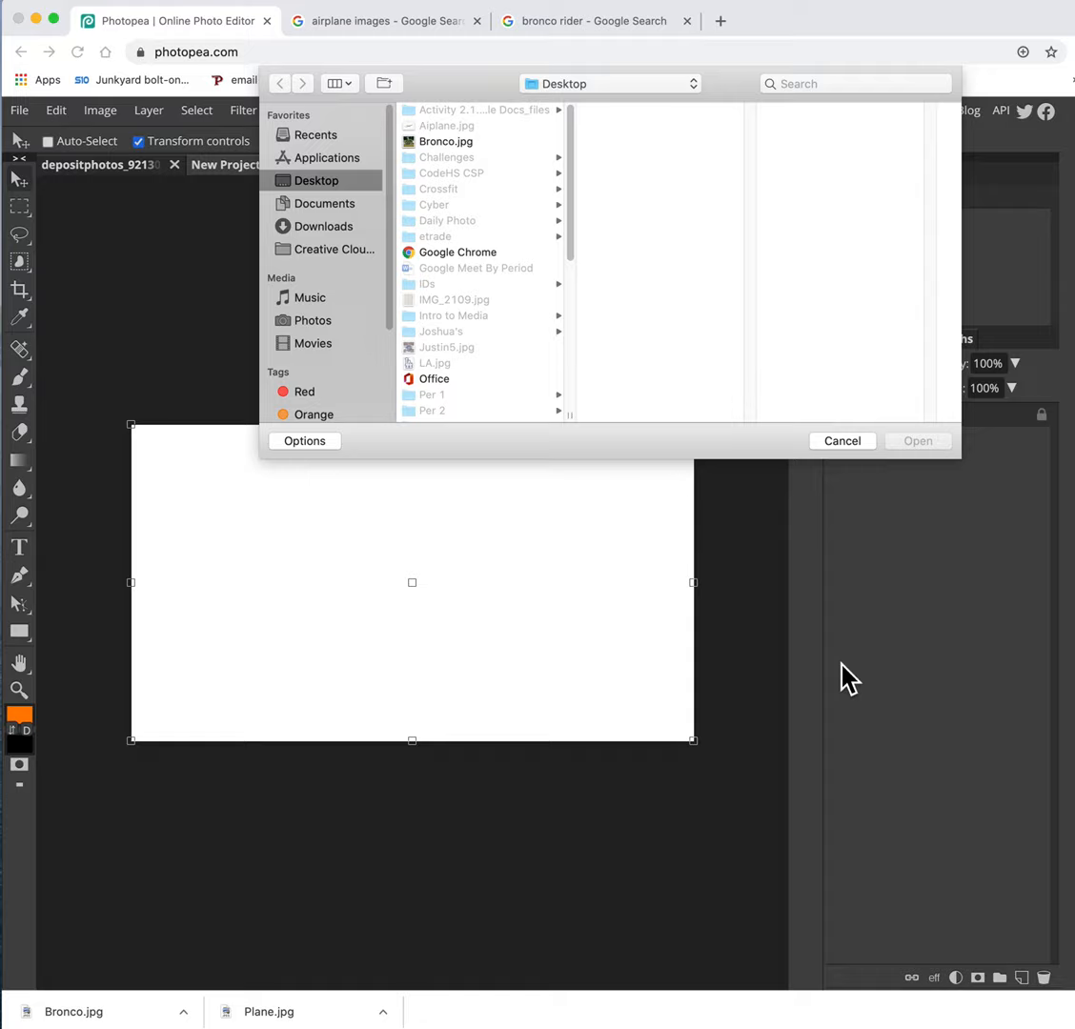
{"action": "left_click", "coordinate": [442, 319]}
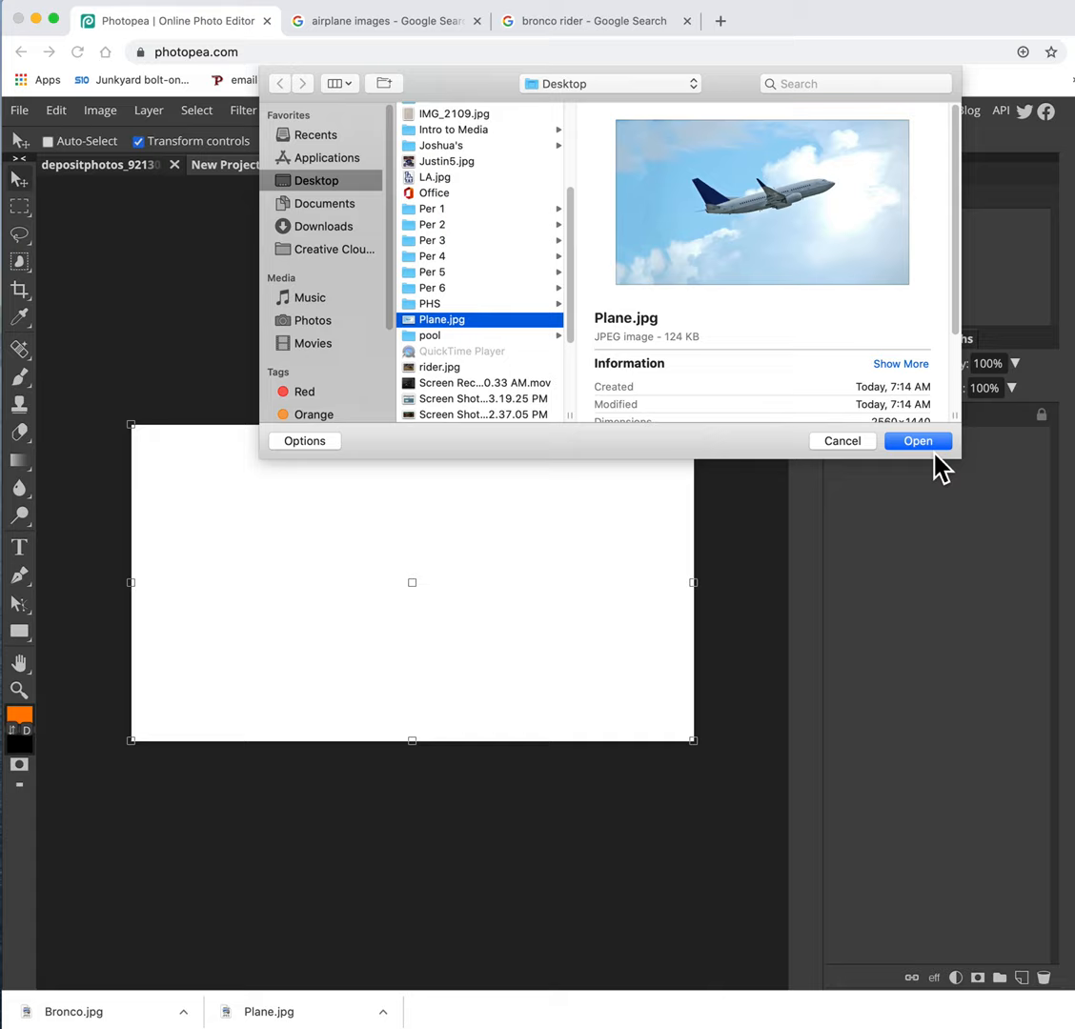
{"action": "left_click", "coordinate": [918, 441]}
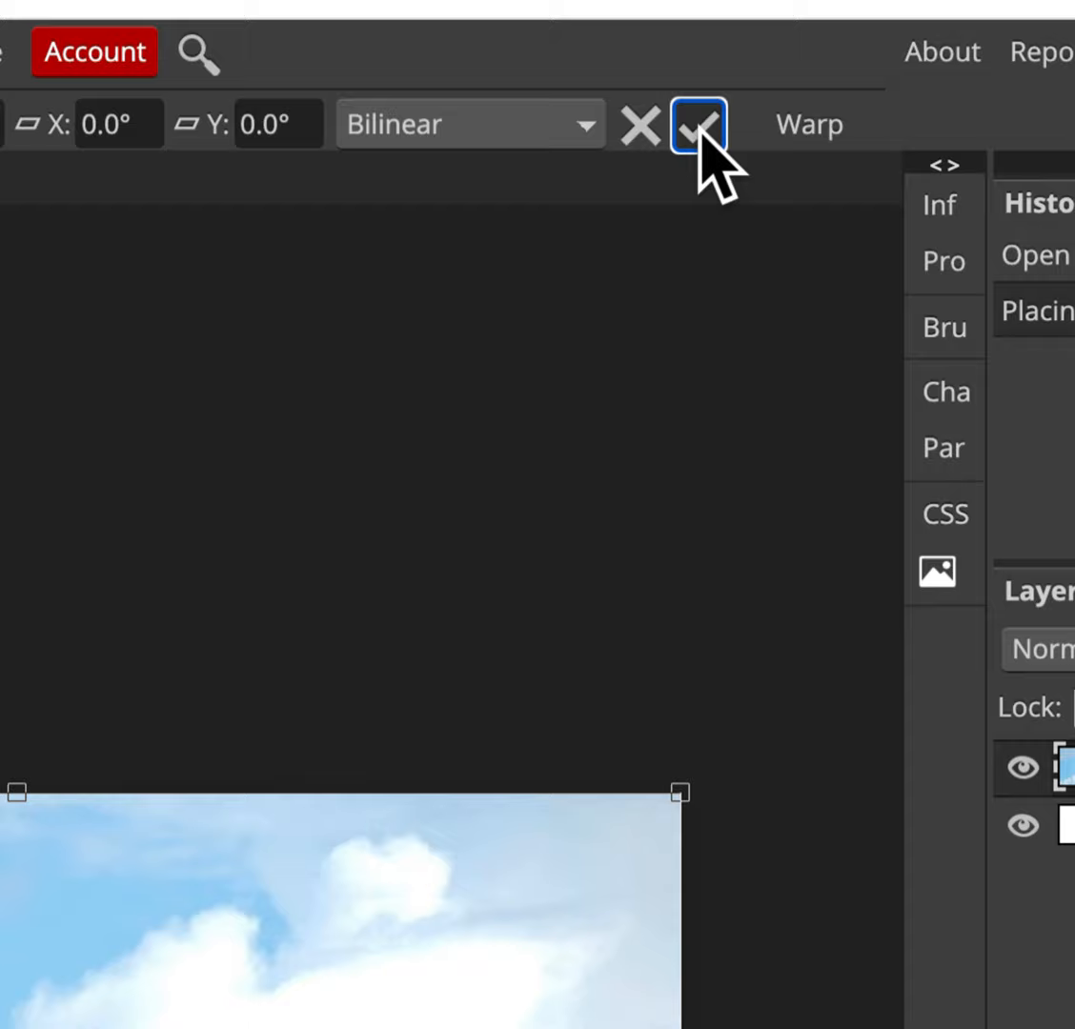
{"action": "left_click", "coordinate": [695, 123]}
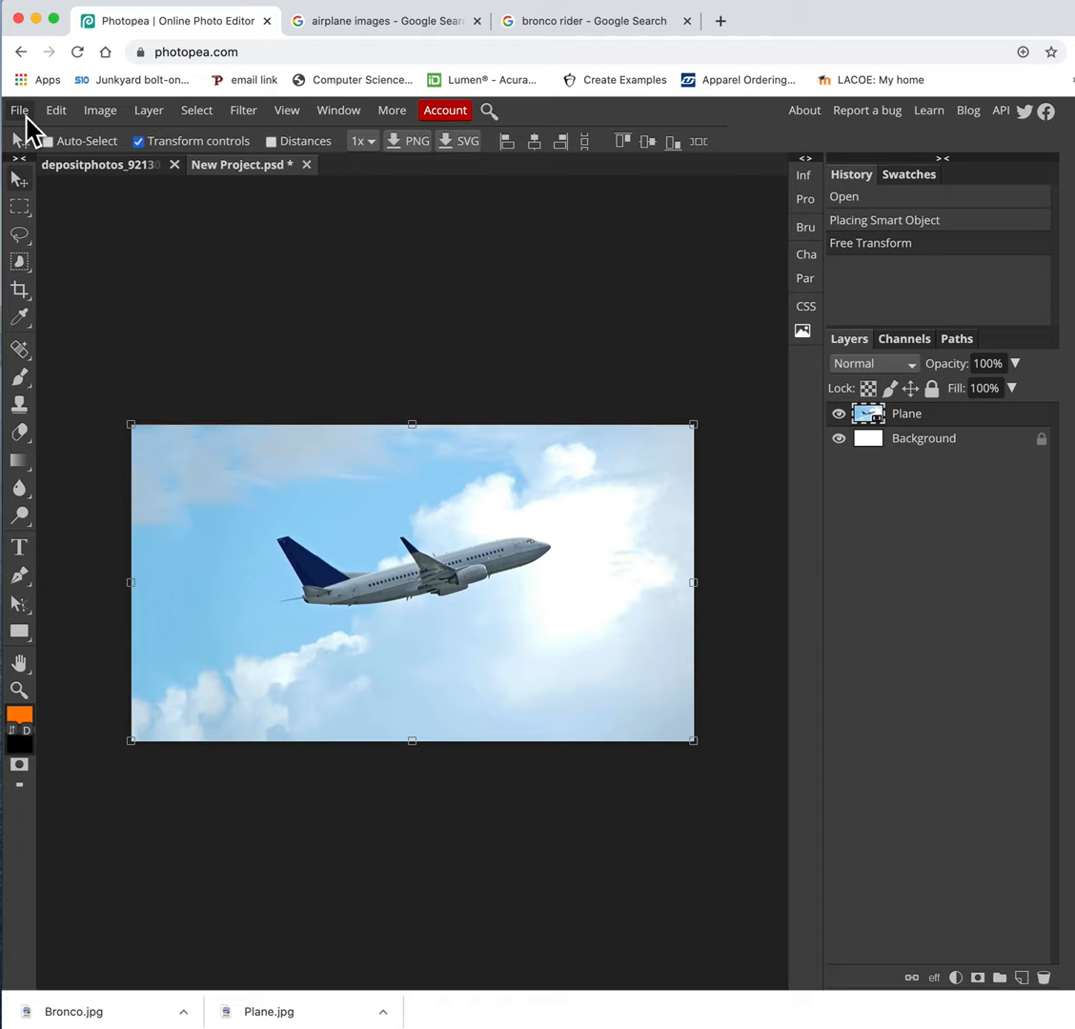
Place Bronco.jpg from the Desktop as a layer above Plane.
{"action": "left_click", "coordinate": [18, 109]}
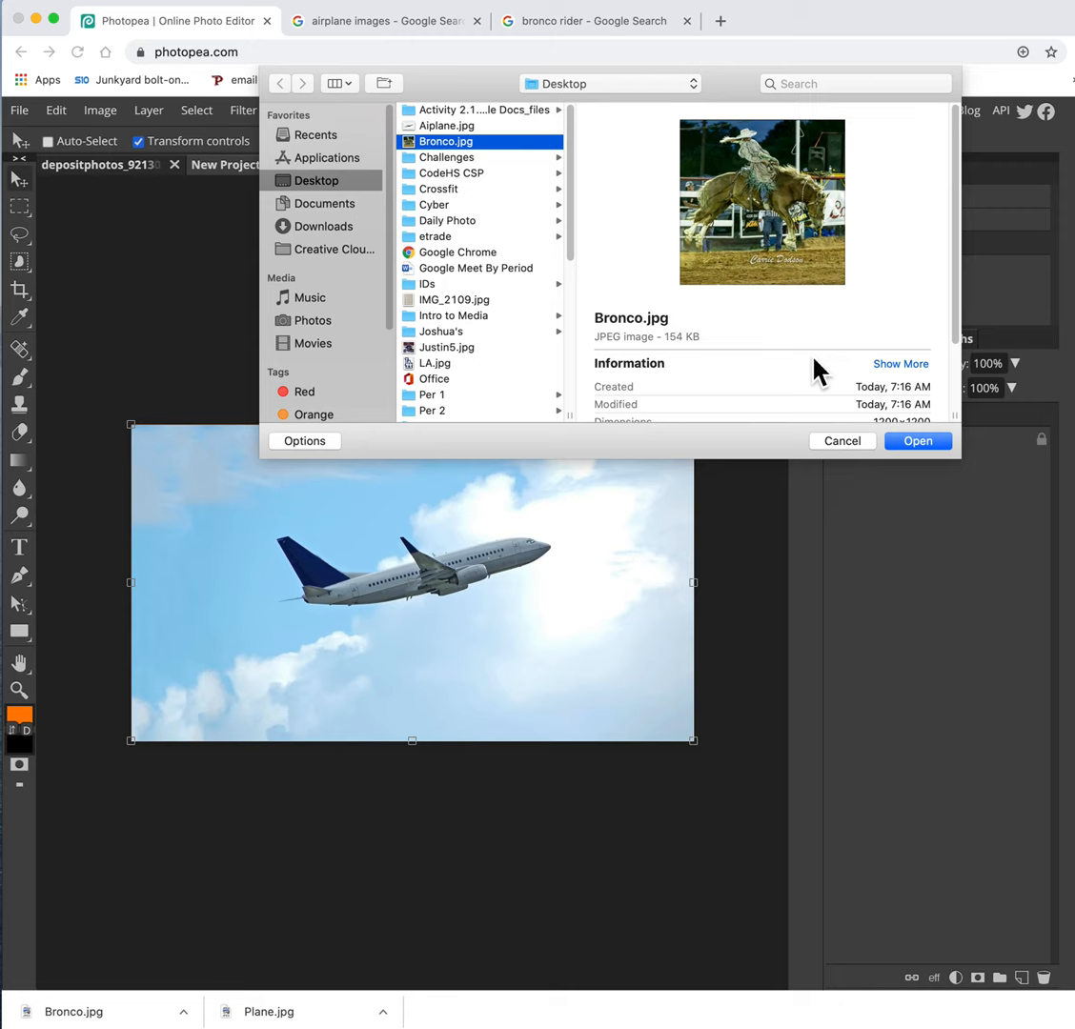
{"action": "left_click", "coordinate": [918, 440]}
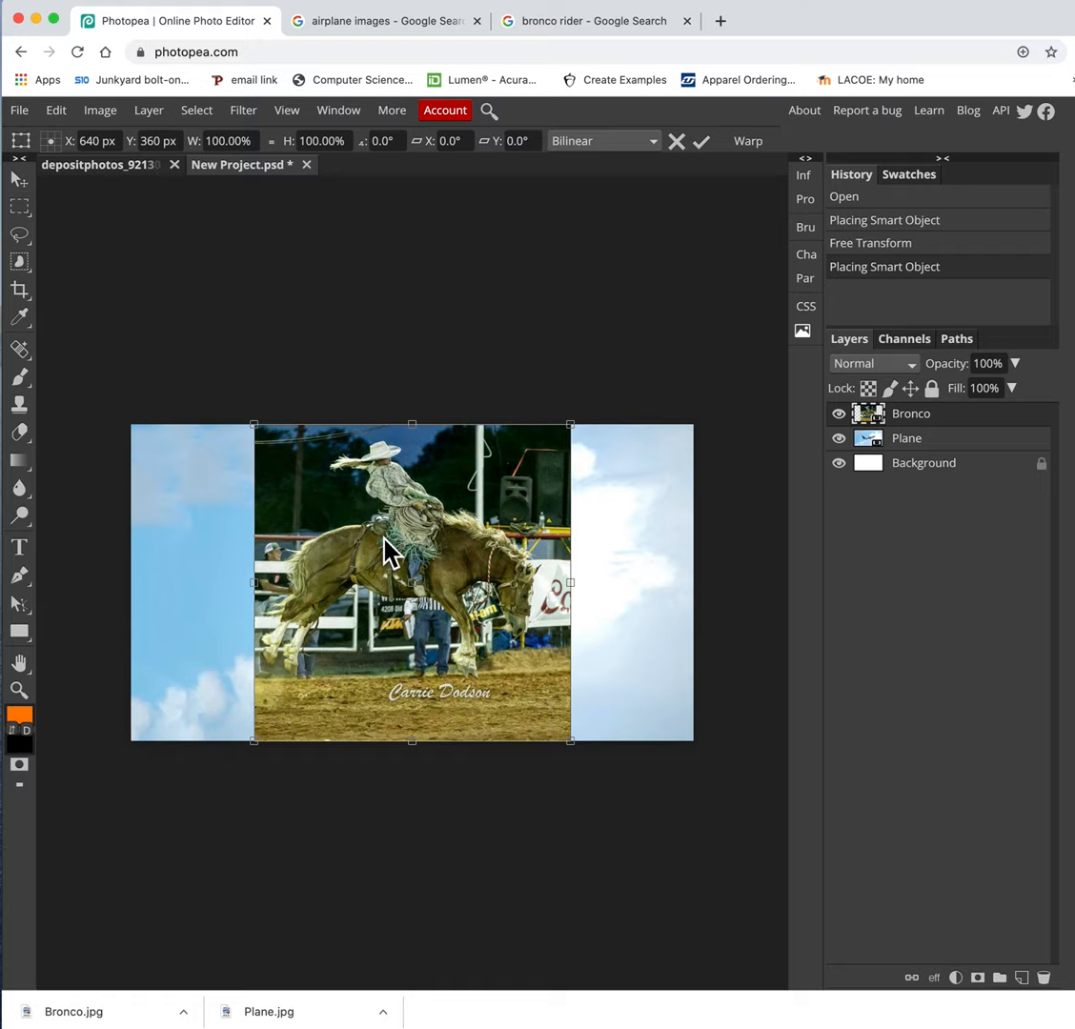
{"action": "mouse_move", "coordinate": [734, 481]}
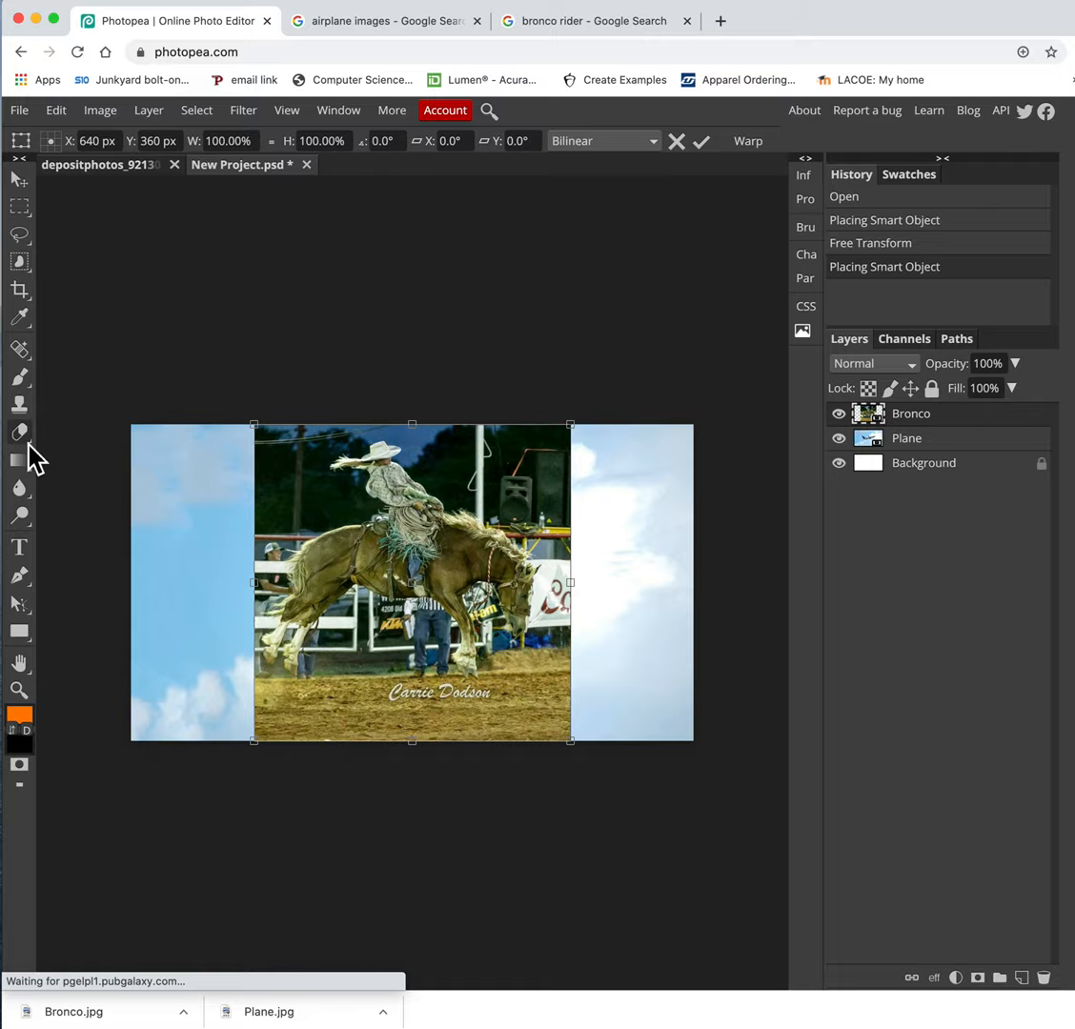
{"action": "mouse_move", "coordinate": [19, 432]}
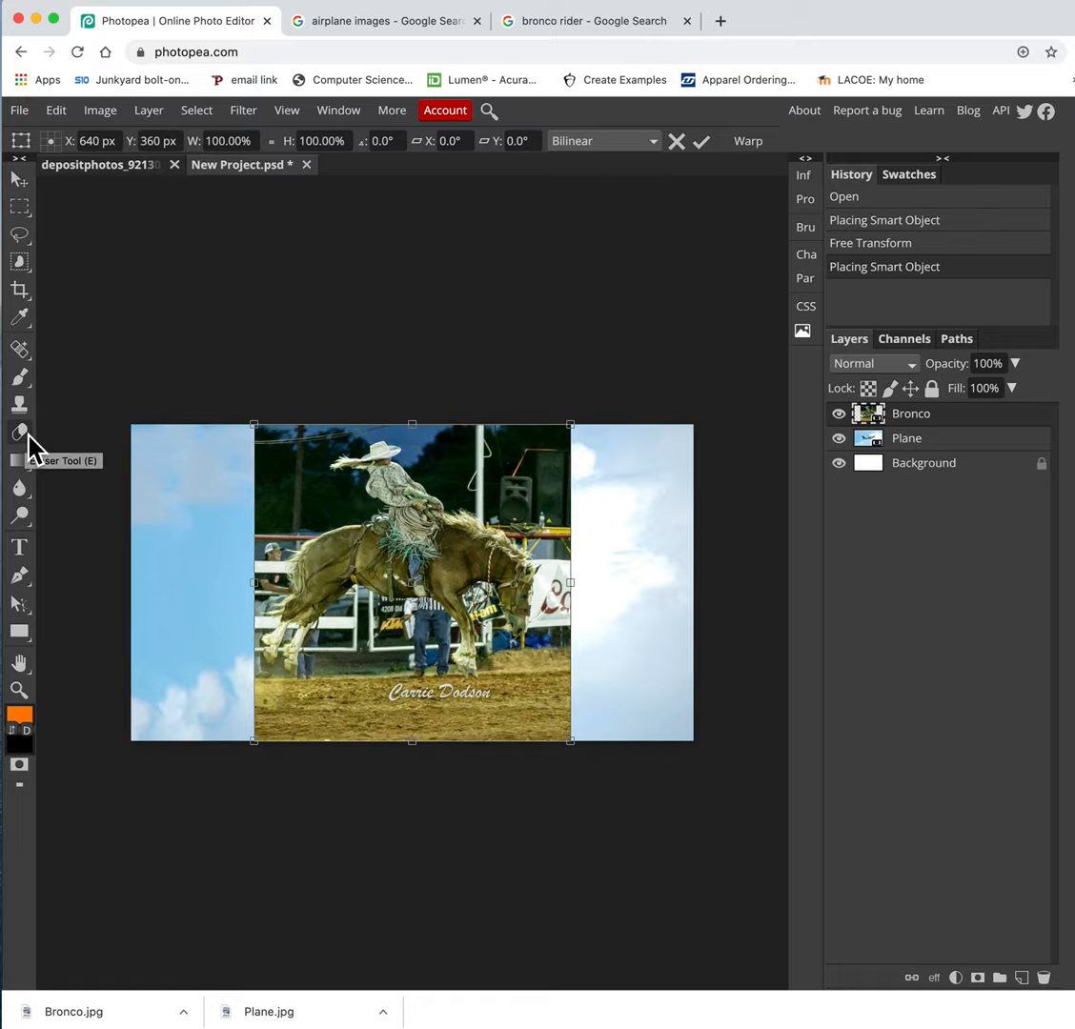
Pick the Eraser and accept rasterizing the Bronco smart object.
{"action": "left_click", "coordinate": [19, 433]}
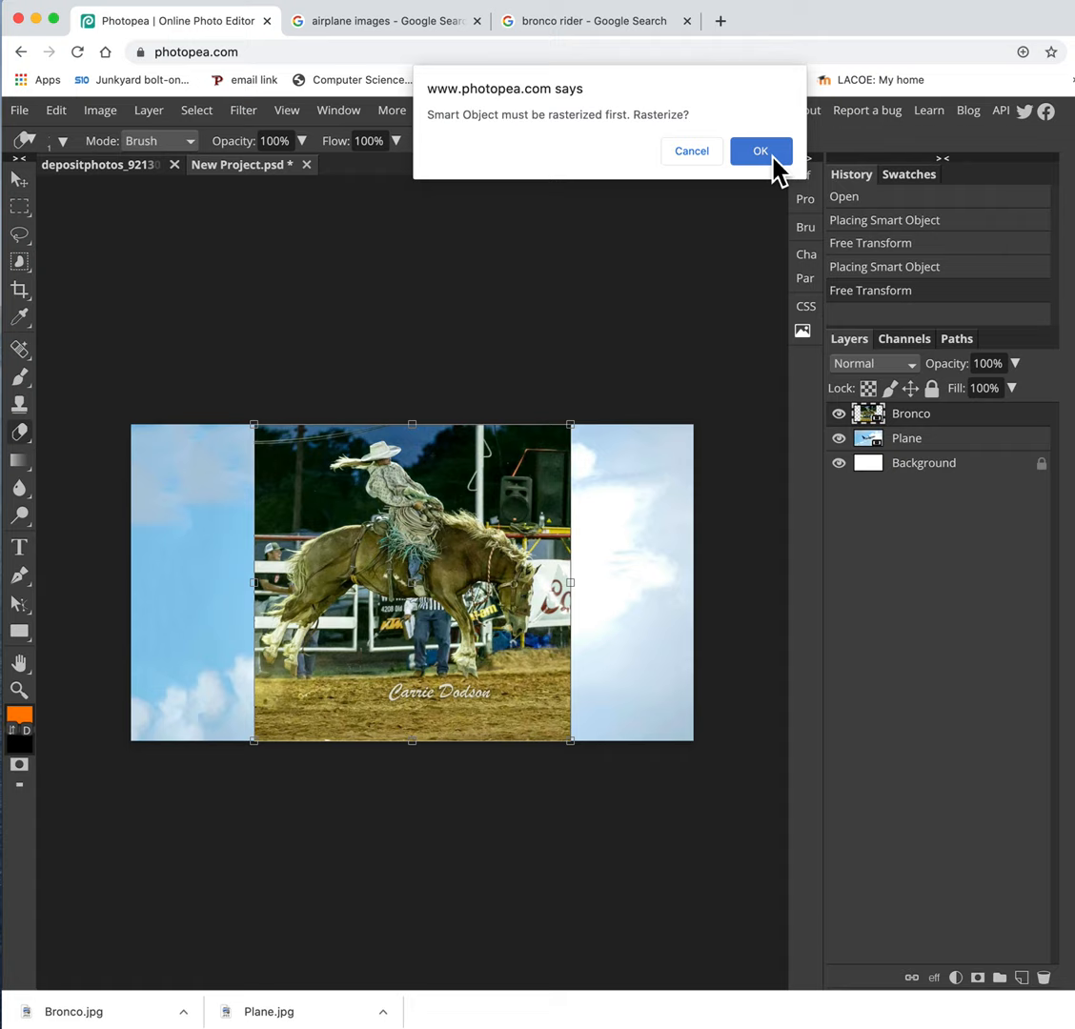
{"action": "left_click", "coordinate": [760, 150]}
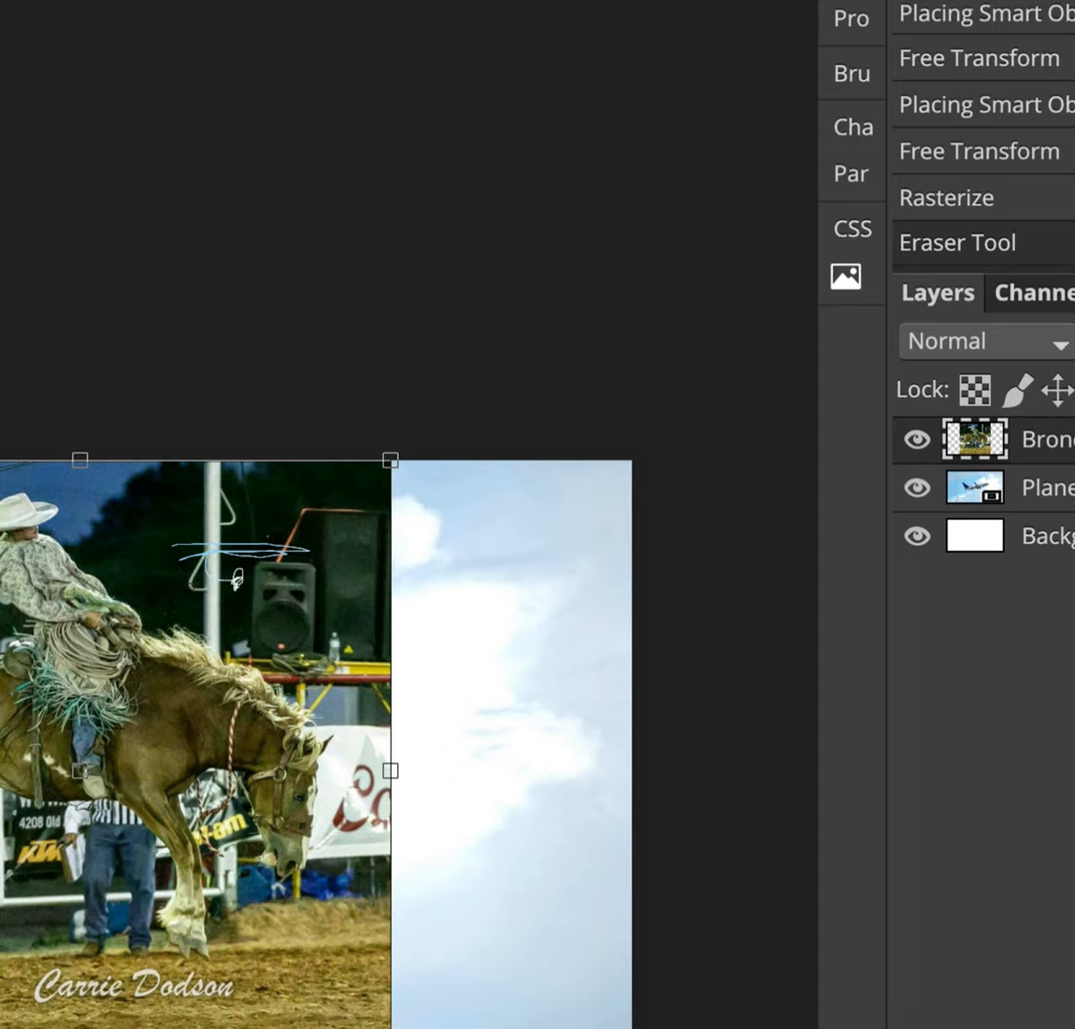
{"action": "mouse_move", "coordinate": [417, 570]}
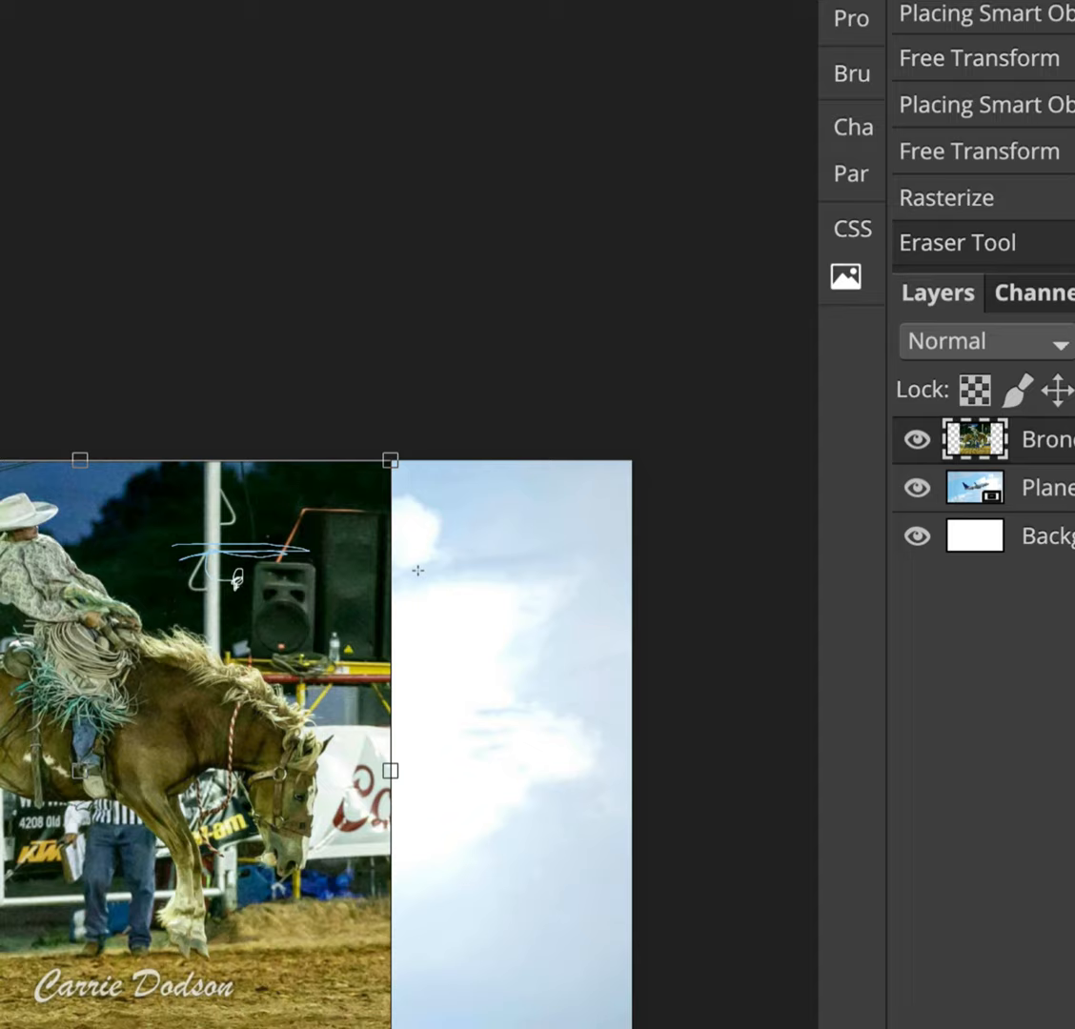
{"action": "mouse_move", "coordinate": [398, 597]}
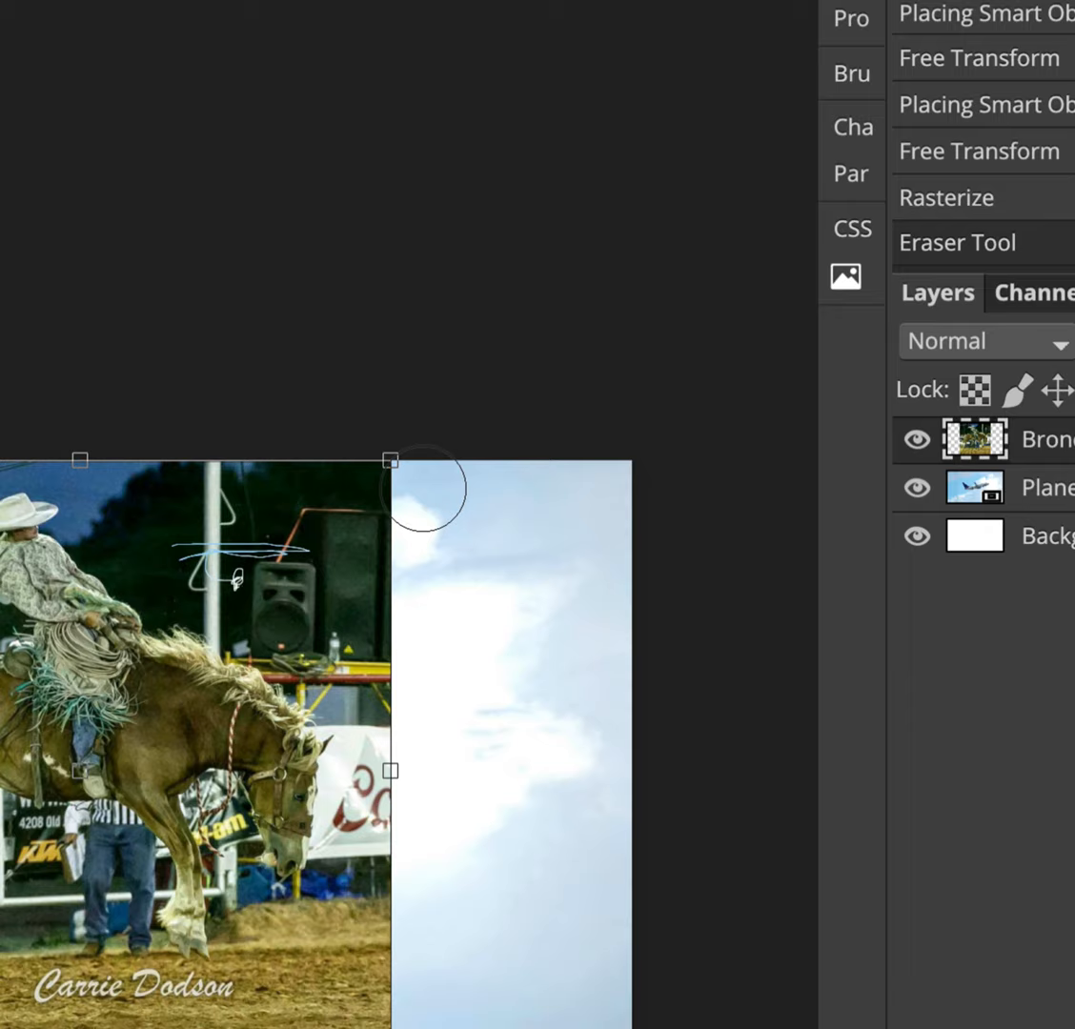
Erase the rodeo background above the horse and near its head.
{"action": "left_click_drag", "start_coordinate": [424, 490], "coordinate": [386, 703]}
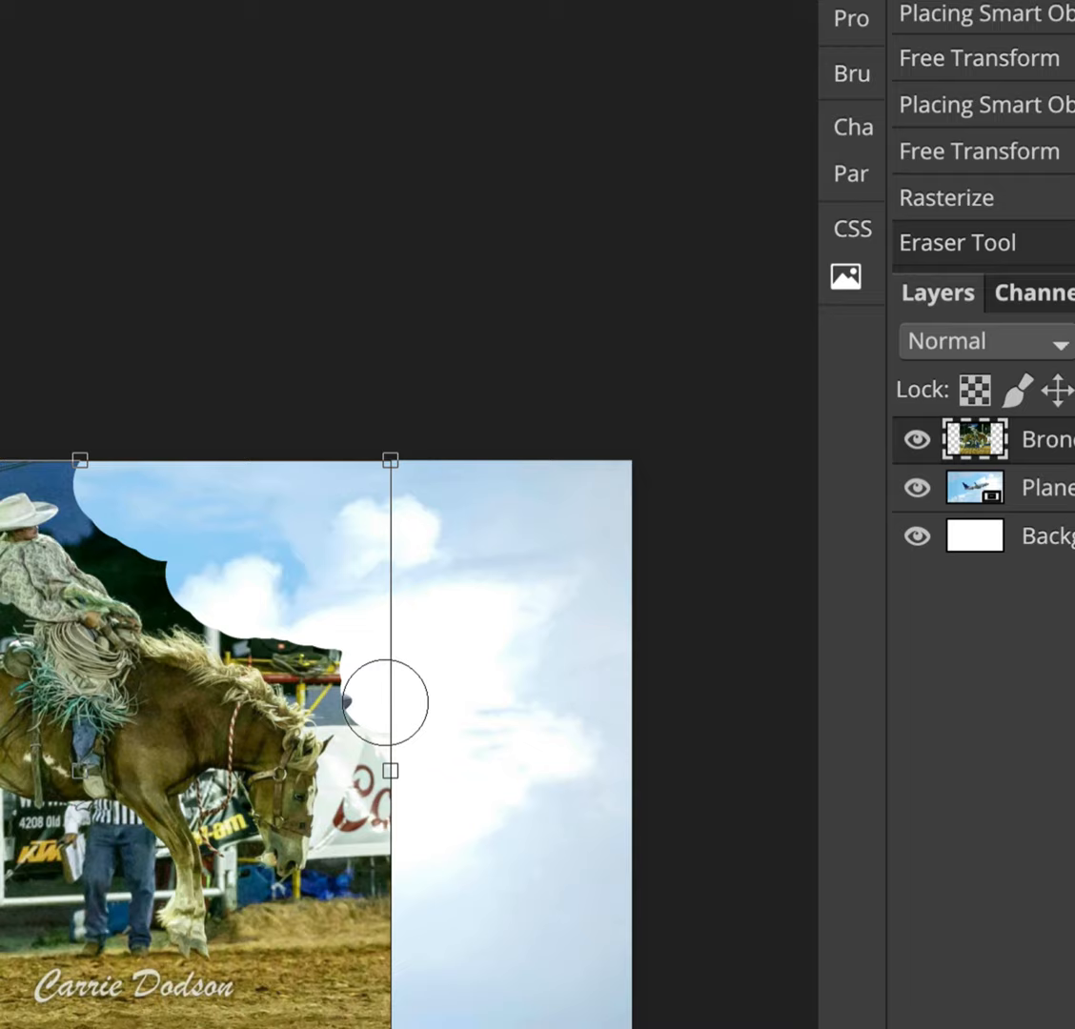
{"action": "left_click_drag", "start_coordinate": [386, 702], "coordinate": [375, 980]}
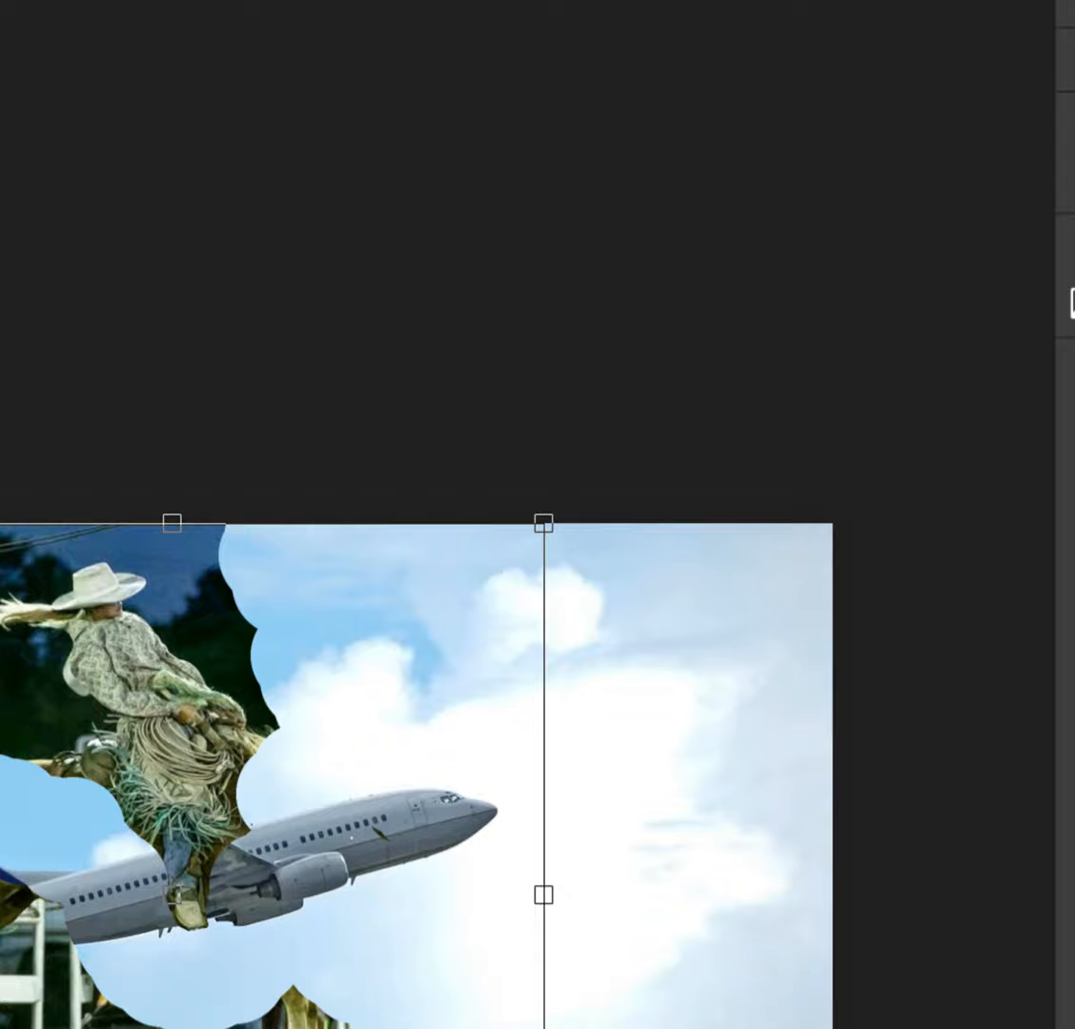
Erase the leftover background beside and to the left of the rider.
{"action": "left_click", "coordinate": [243, 624]}
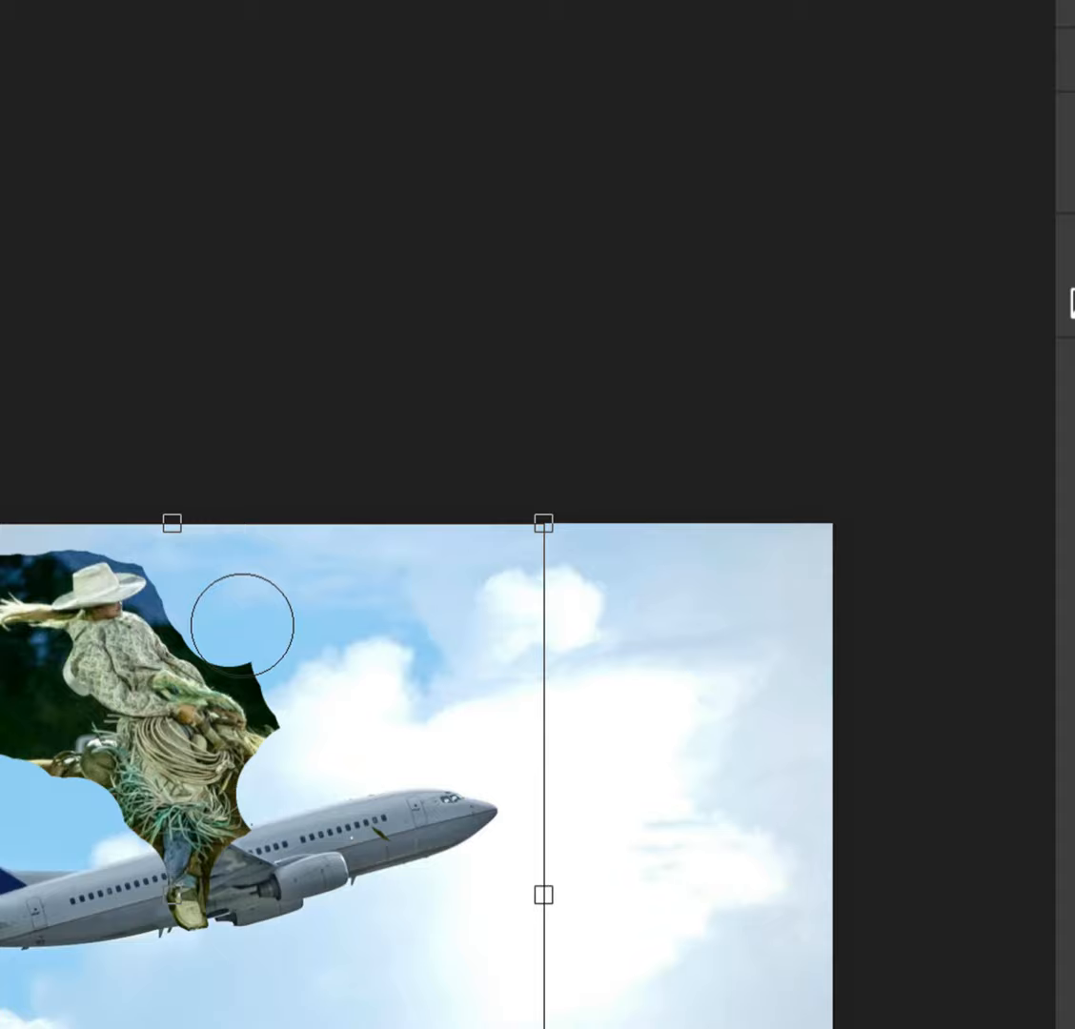
{"action": "left_click_drag", "start_coordinate": [243, 624], "coordinate": [52, 748]}
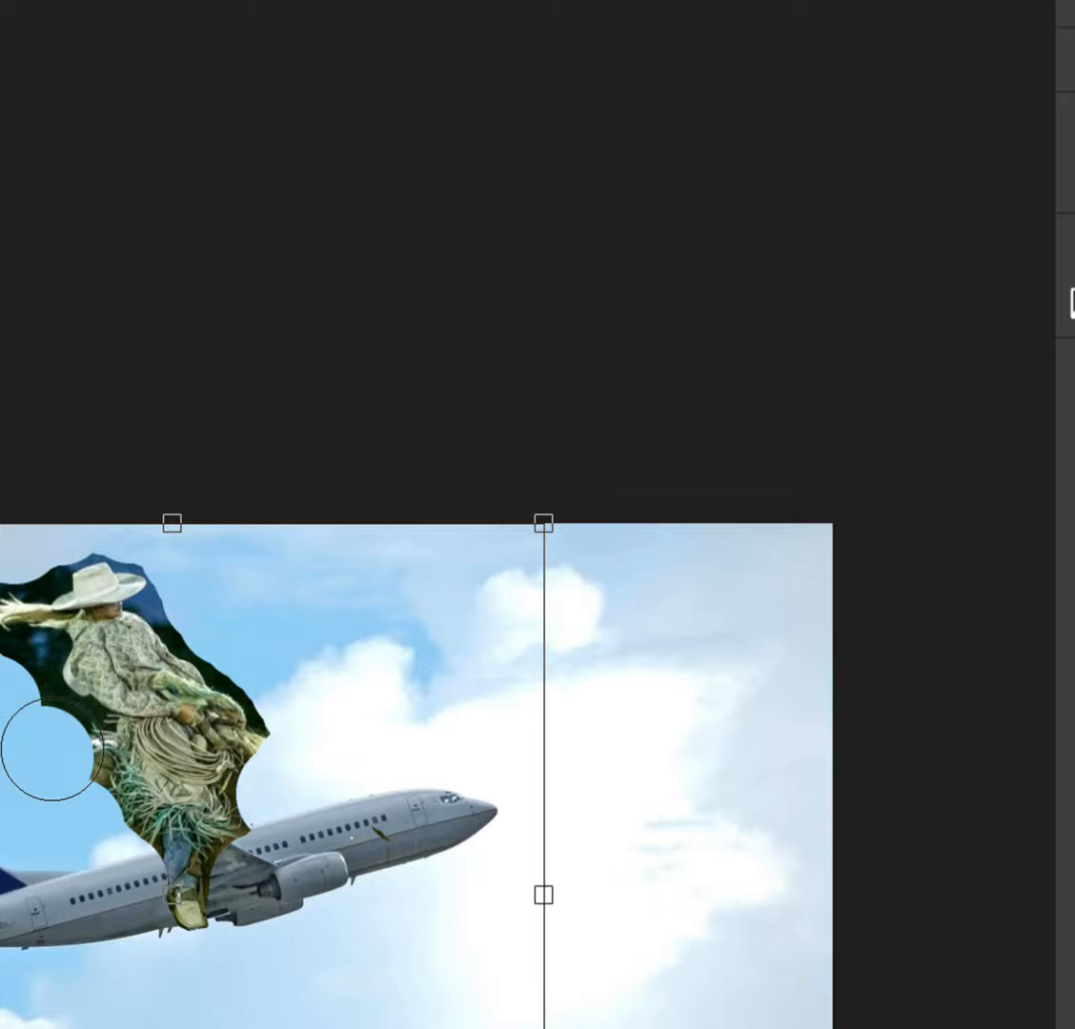
Erase dark remnants along the rider's back, arm, hat and shirt edges.
{"action": "scroll", "scroll_direction": "down", "scroll_amount": 3}
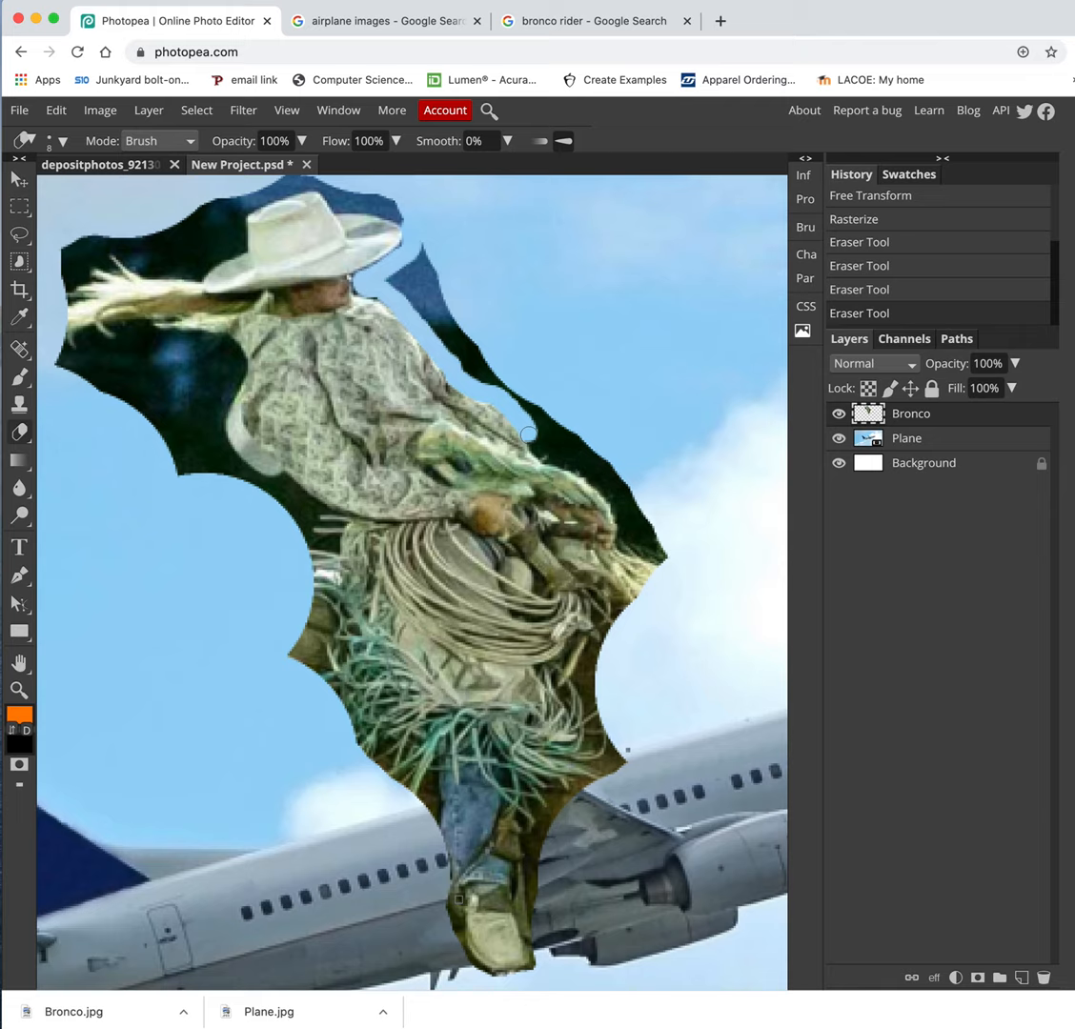
{"action": "left_click_drag", "start_coordinate": [529, 434], "coordinate": [605, 486]}
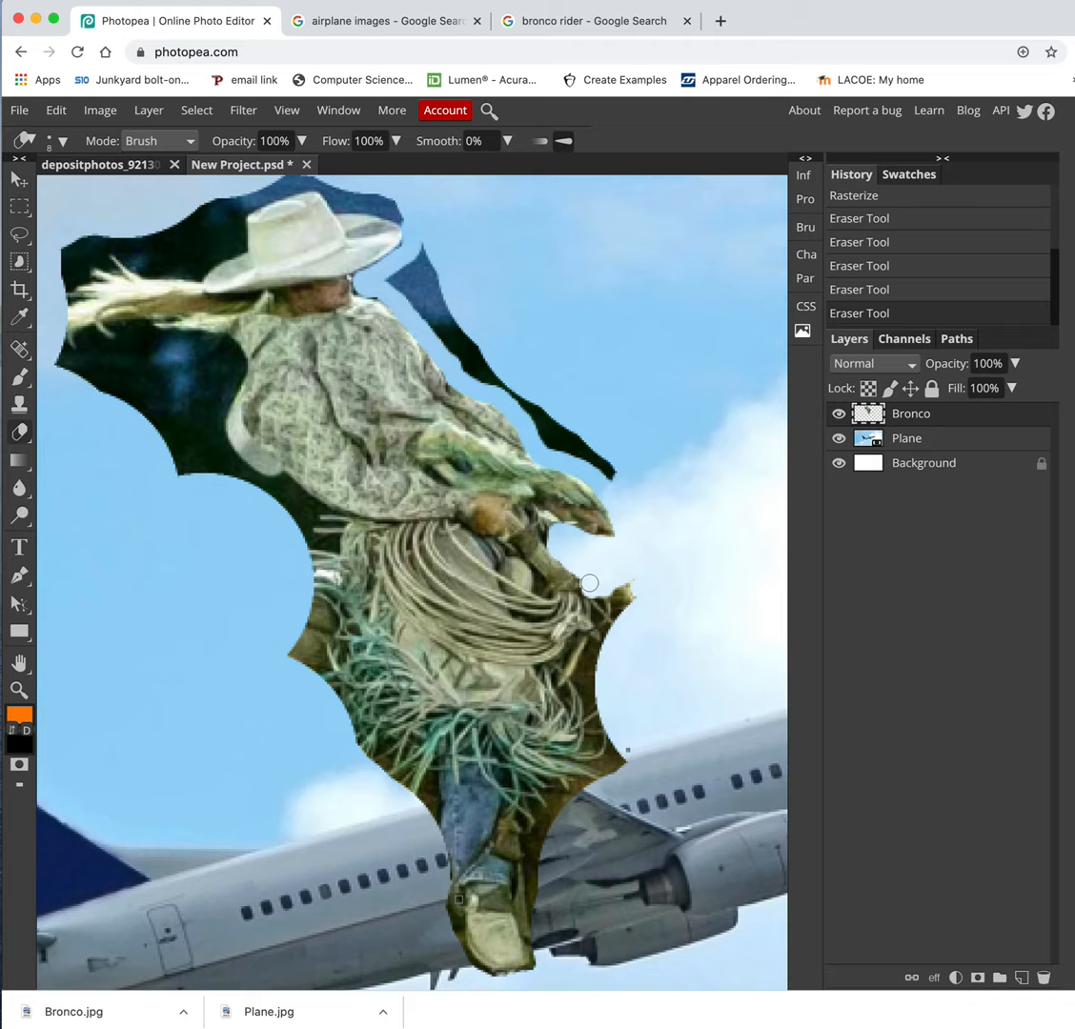
{"action": "left_click_drag", "start_coordinate": [589, 583], "coordinate": [632, 602]}
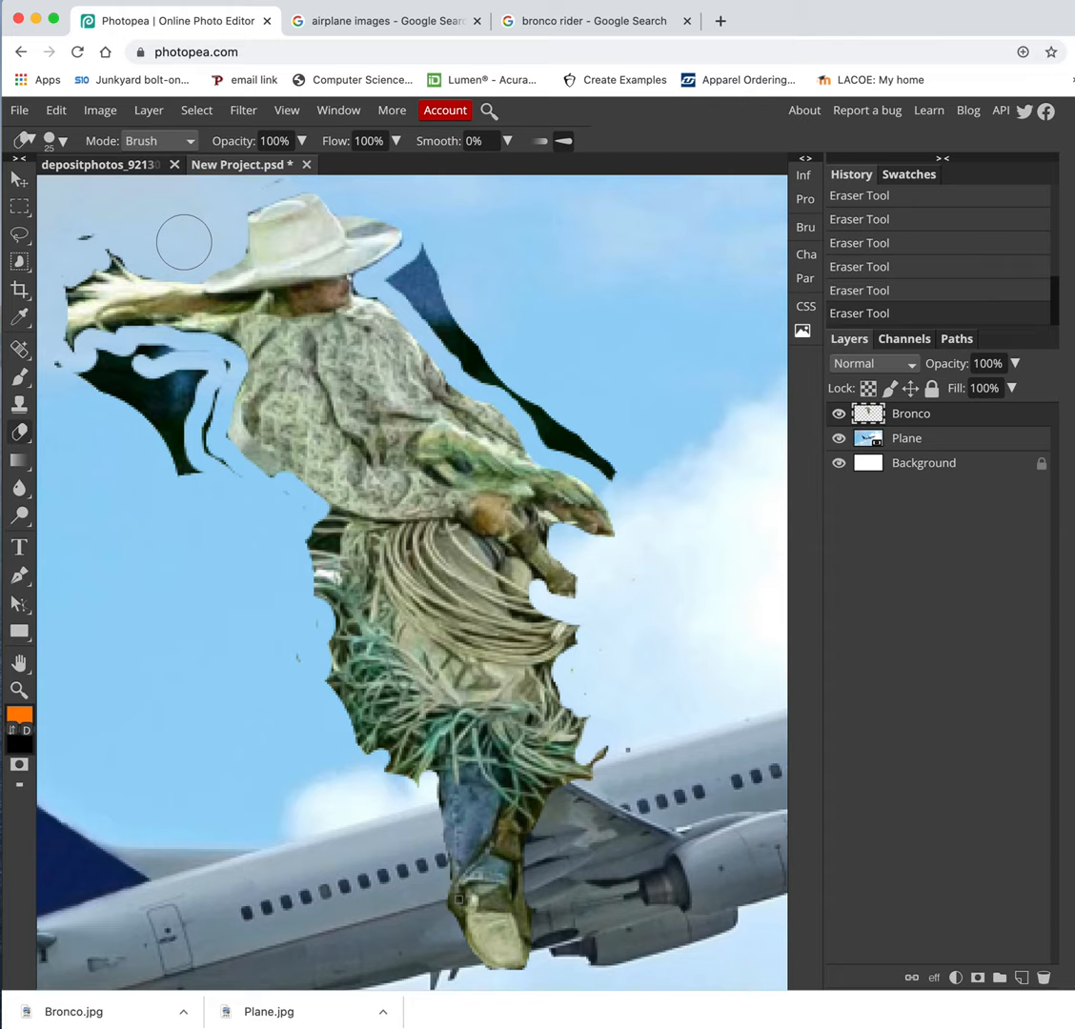
{"action": "left_click_drag", "start_coordinate": [184, 241], "coordinate": [207, 375]}
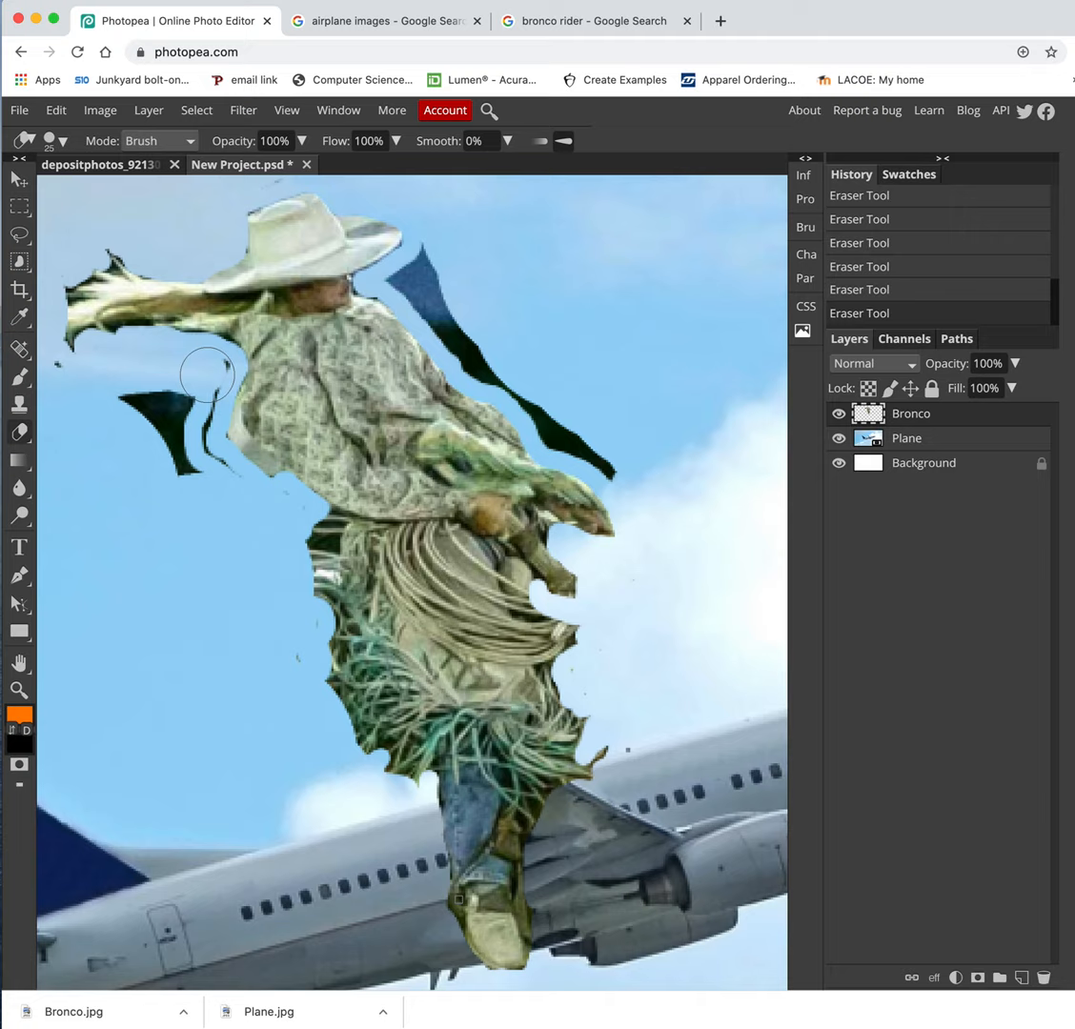
{"action": "left_click_drag", "start_coordinate": [207, 374], "coordinate": [254, 612]}
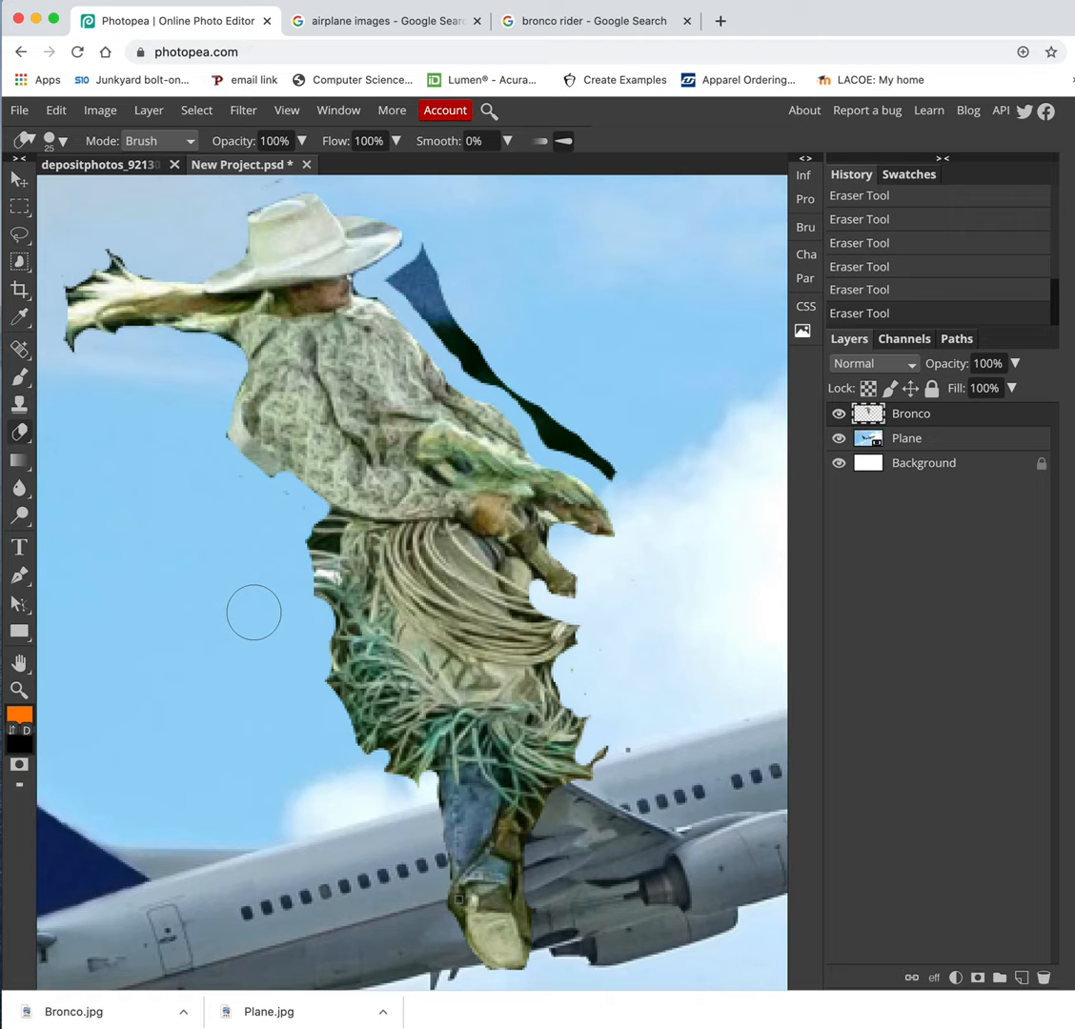
{"action": "left_click_drag", "start_coordinate": [254, 612], "coordinate": [625, 453]}
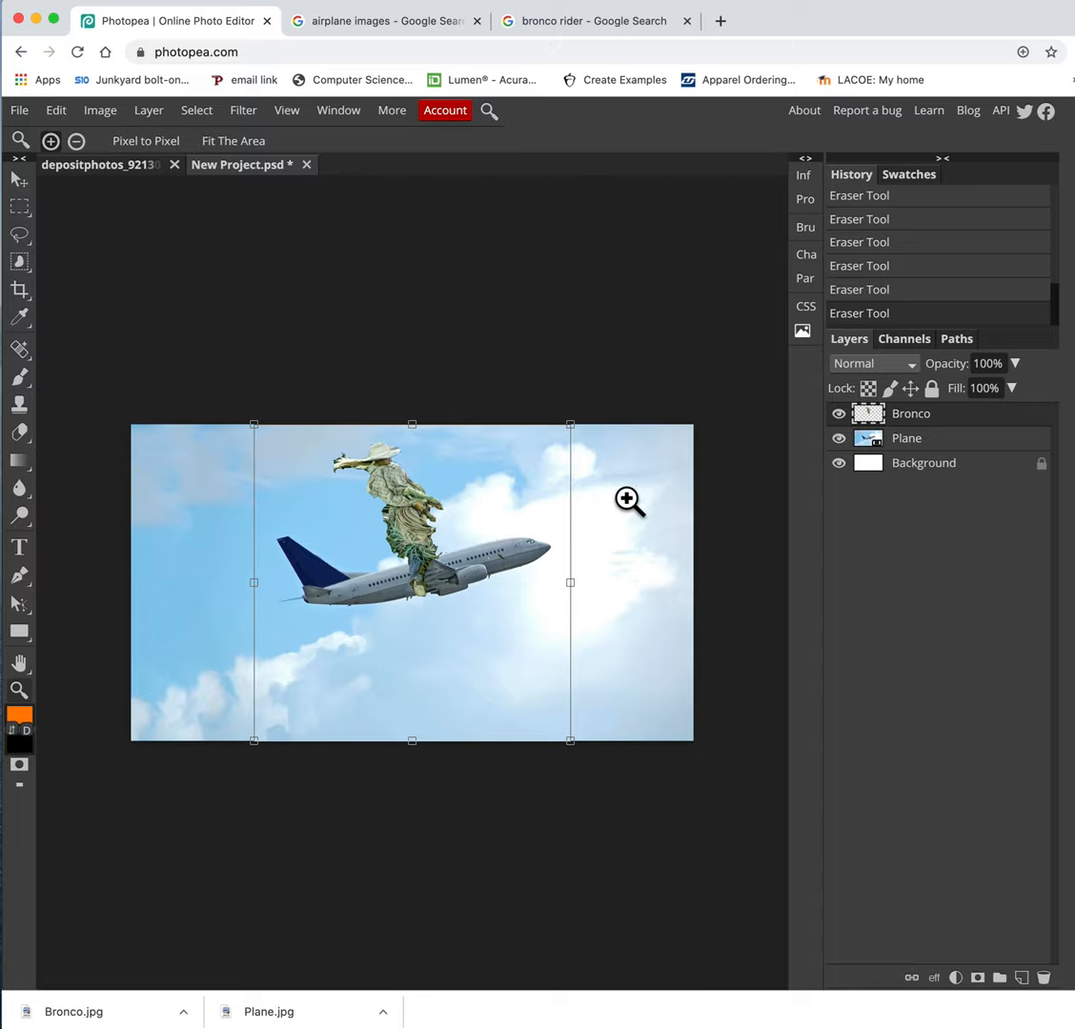
{"action": "mouse_move", "coordinate": [258, 417]}
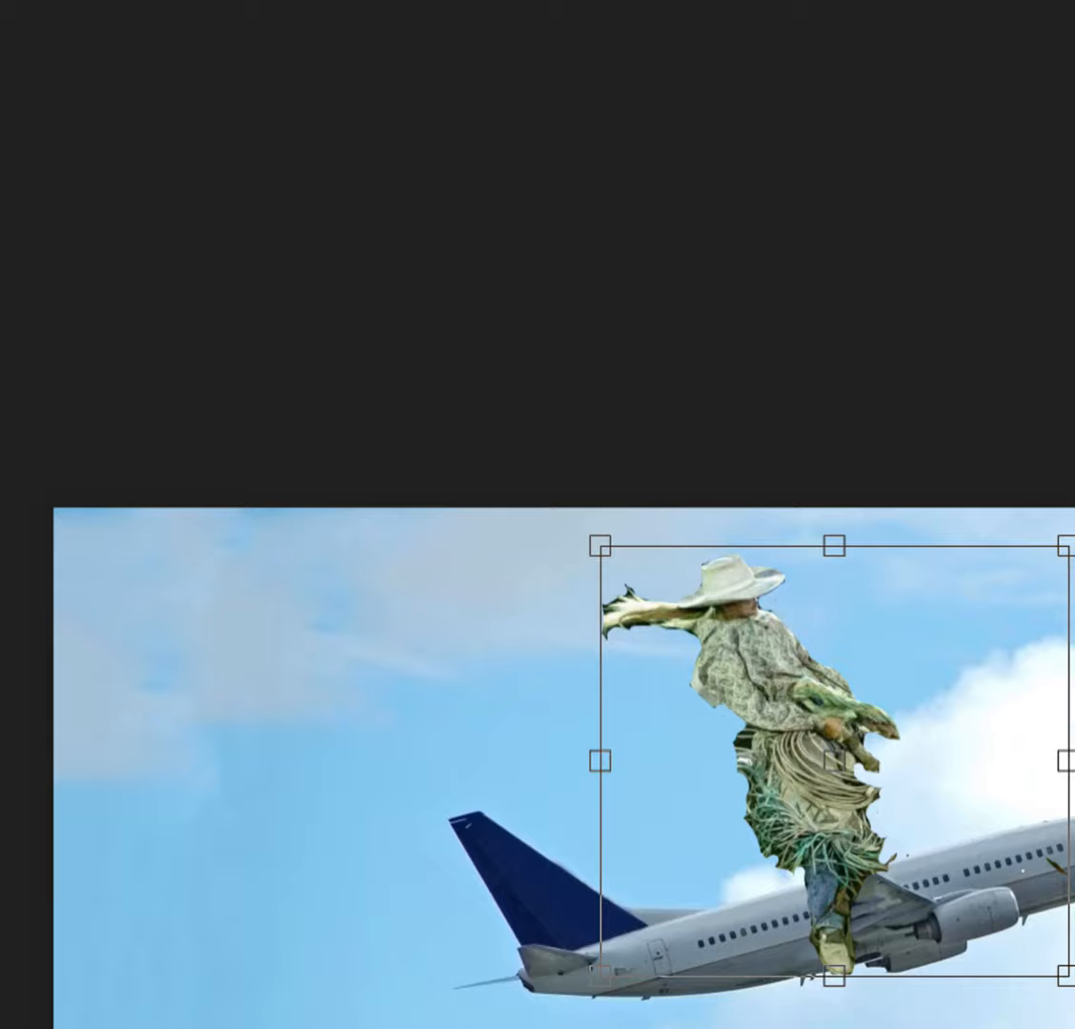
Scale the Bronco rider to about 72%, rotate it -28.3°, and commit the transform.
{"action": "left_click_drag", "start_coordinate": [595, 548], "coordinate": [629, 547]}
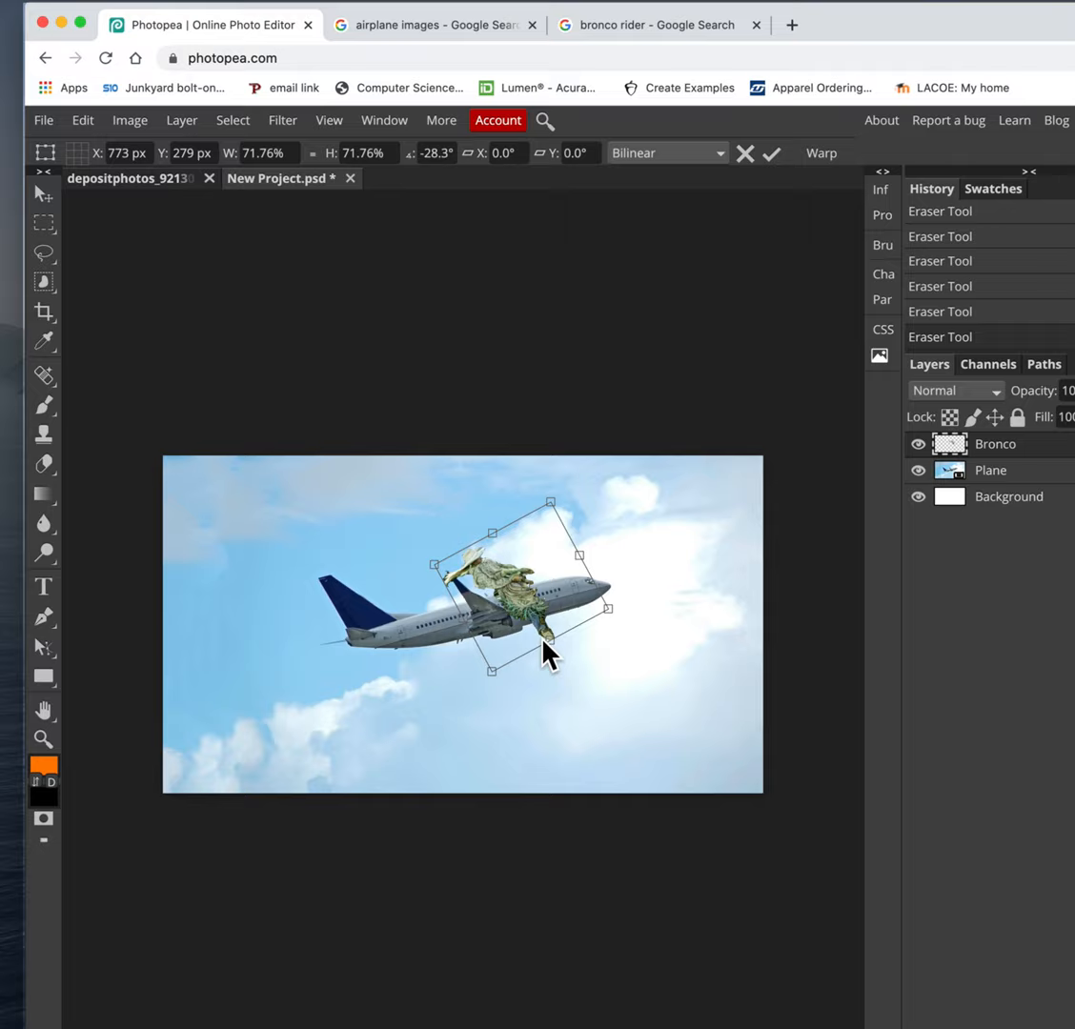
{"action": "mouse_move", "coordinate": [572, 591]}
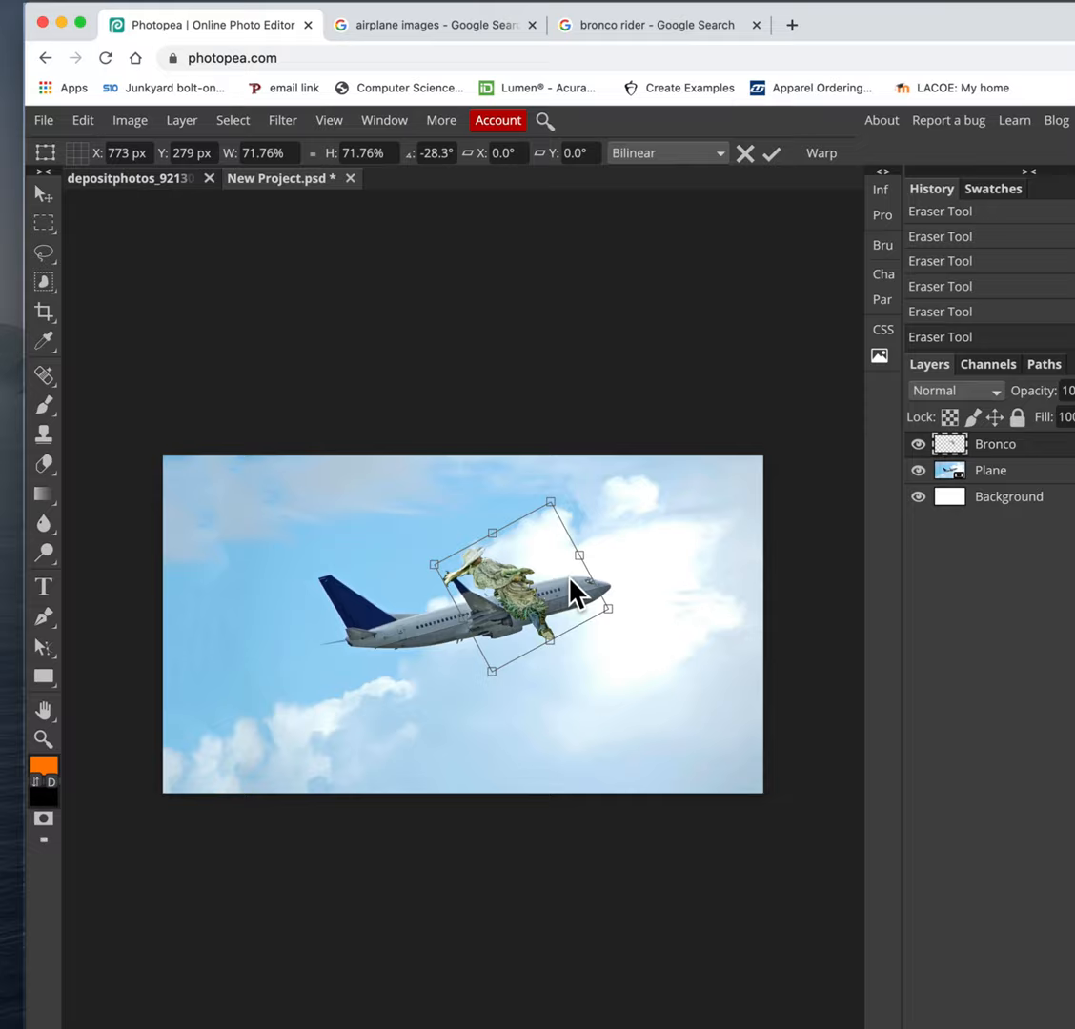
{"action": "left_click", "coordinate": [772, 153]}
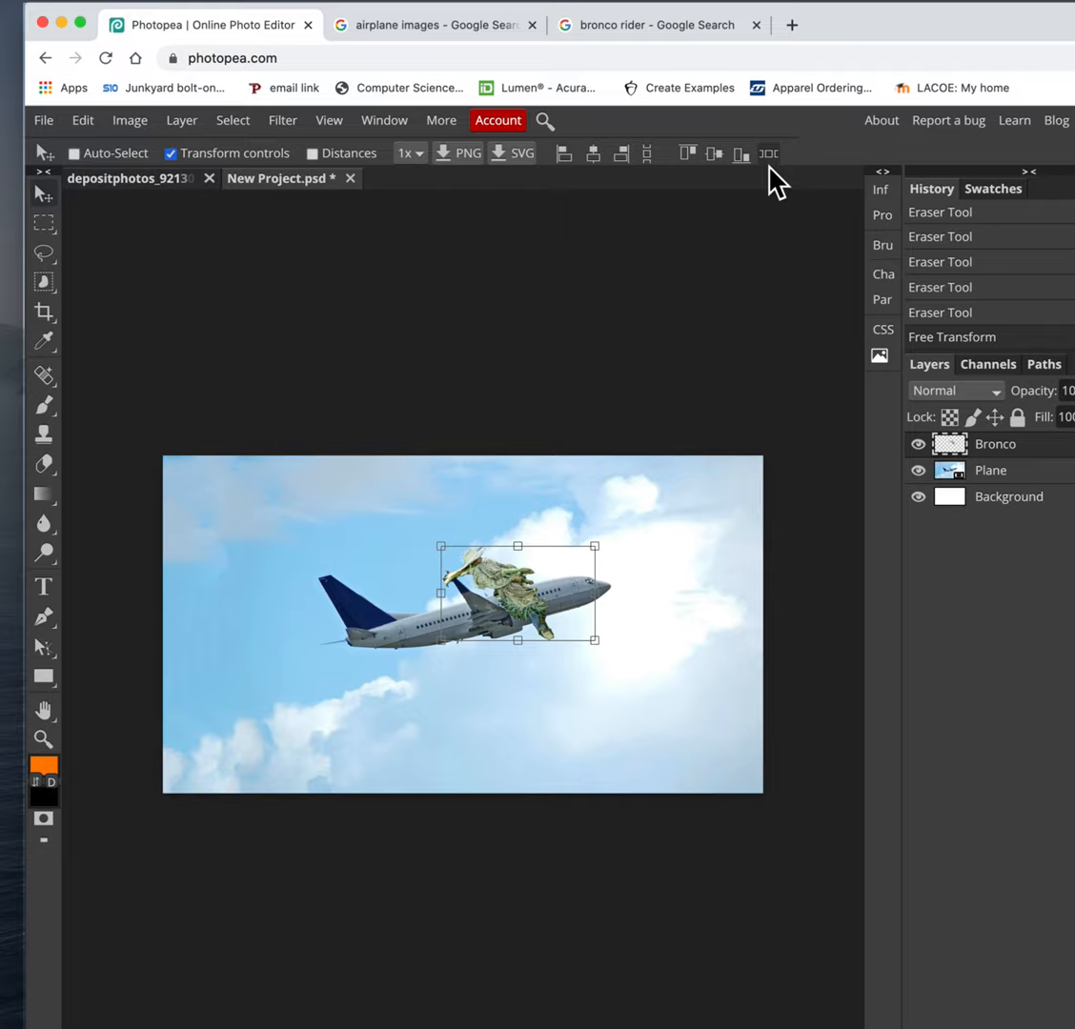
Bring up the File menu's Export as options to pick JPG.
{"action": "left_click", "coordinate": [43, 120]}
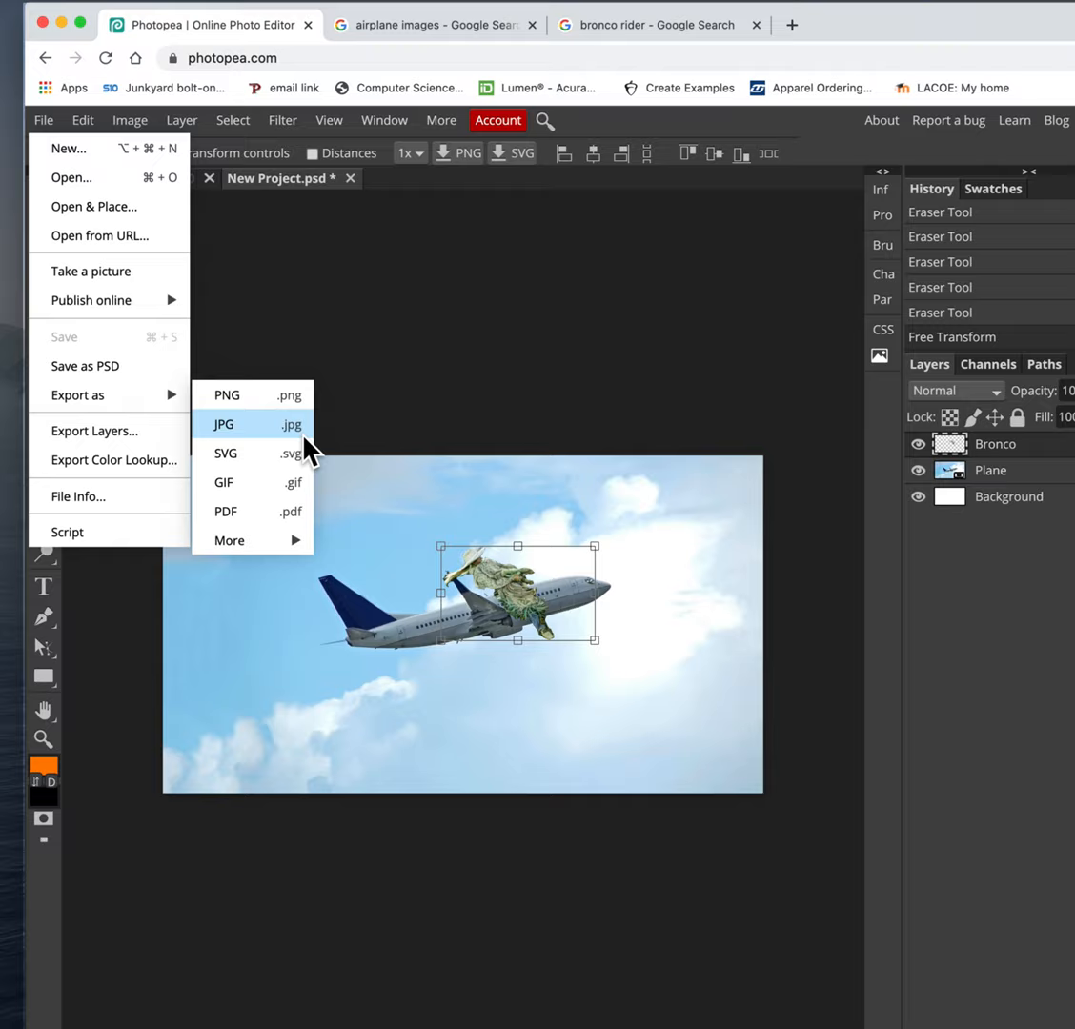